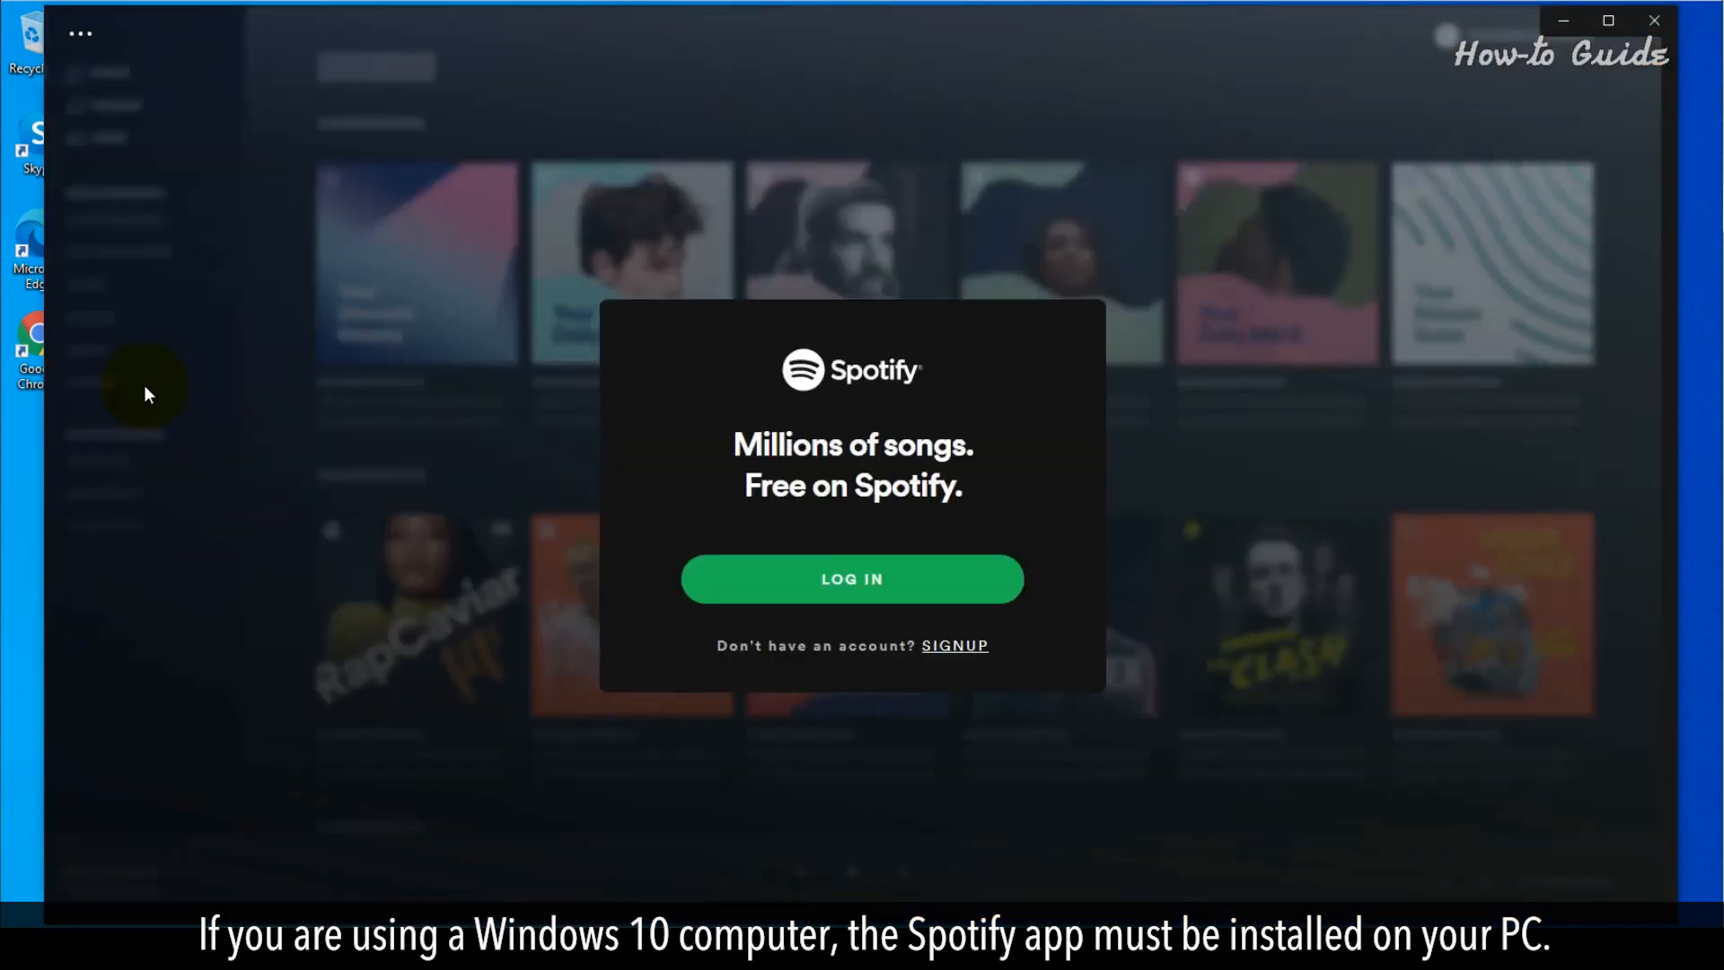
# Show the log-in form, then quit the Spotify desktop app back to the Windows desktop.
pyautogui.click(852, 578)
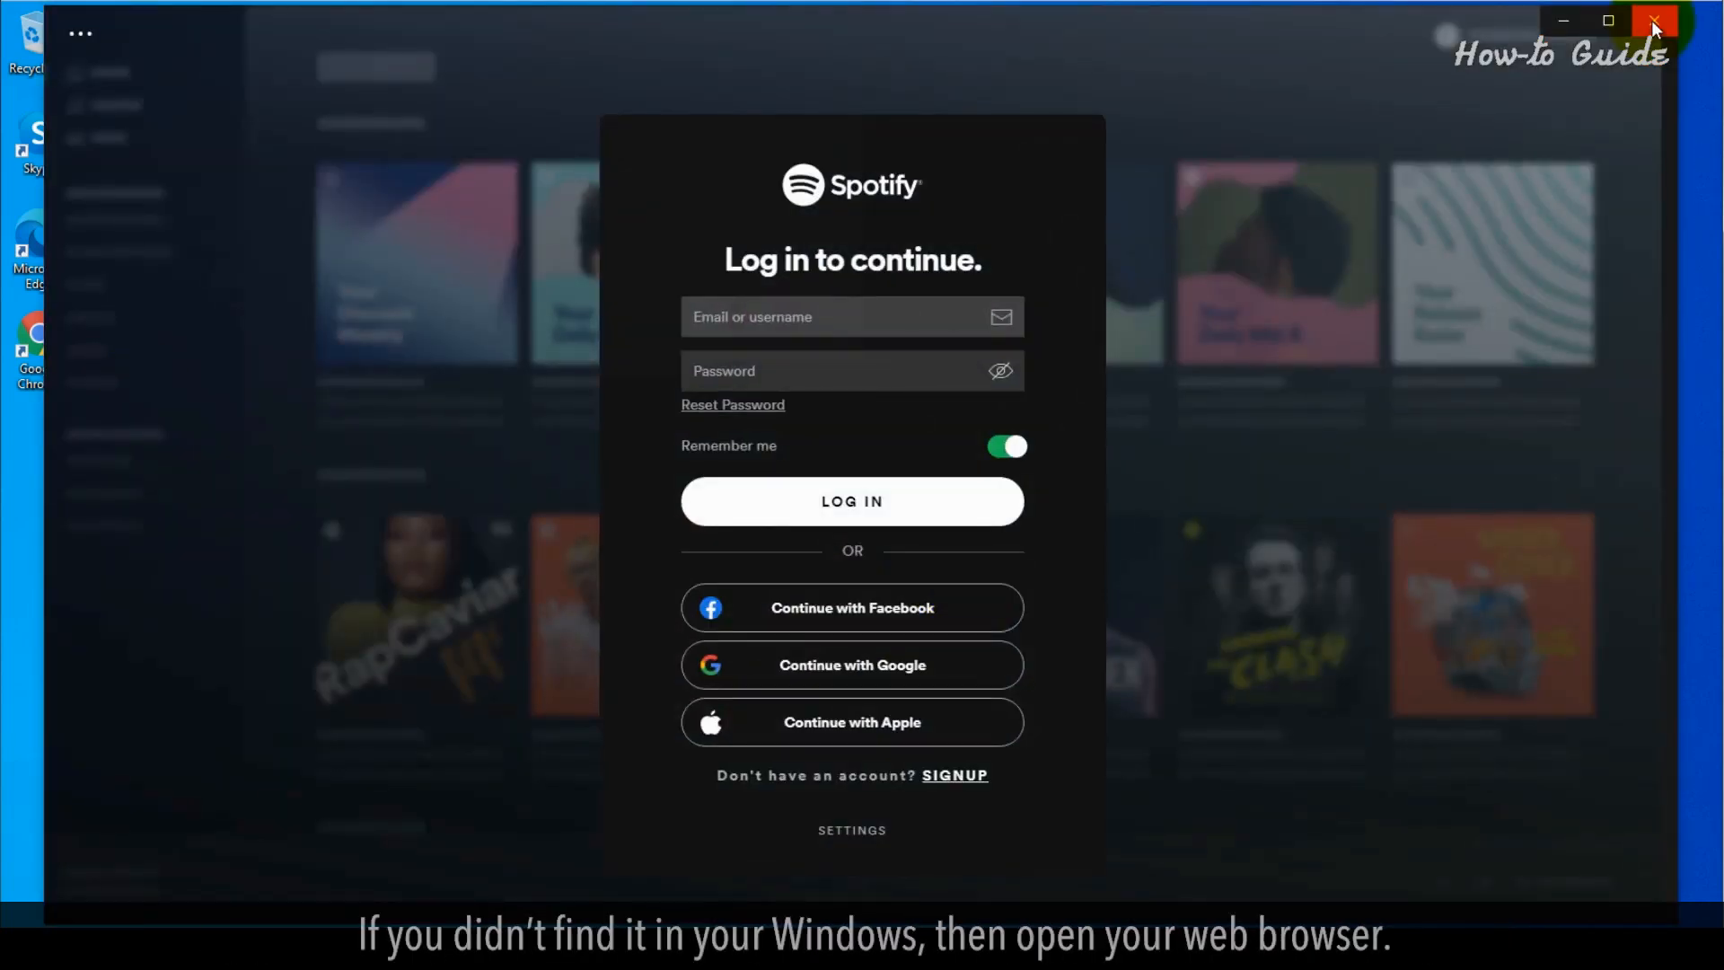
pyautogui.click(1654, 20)
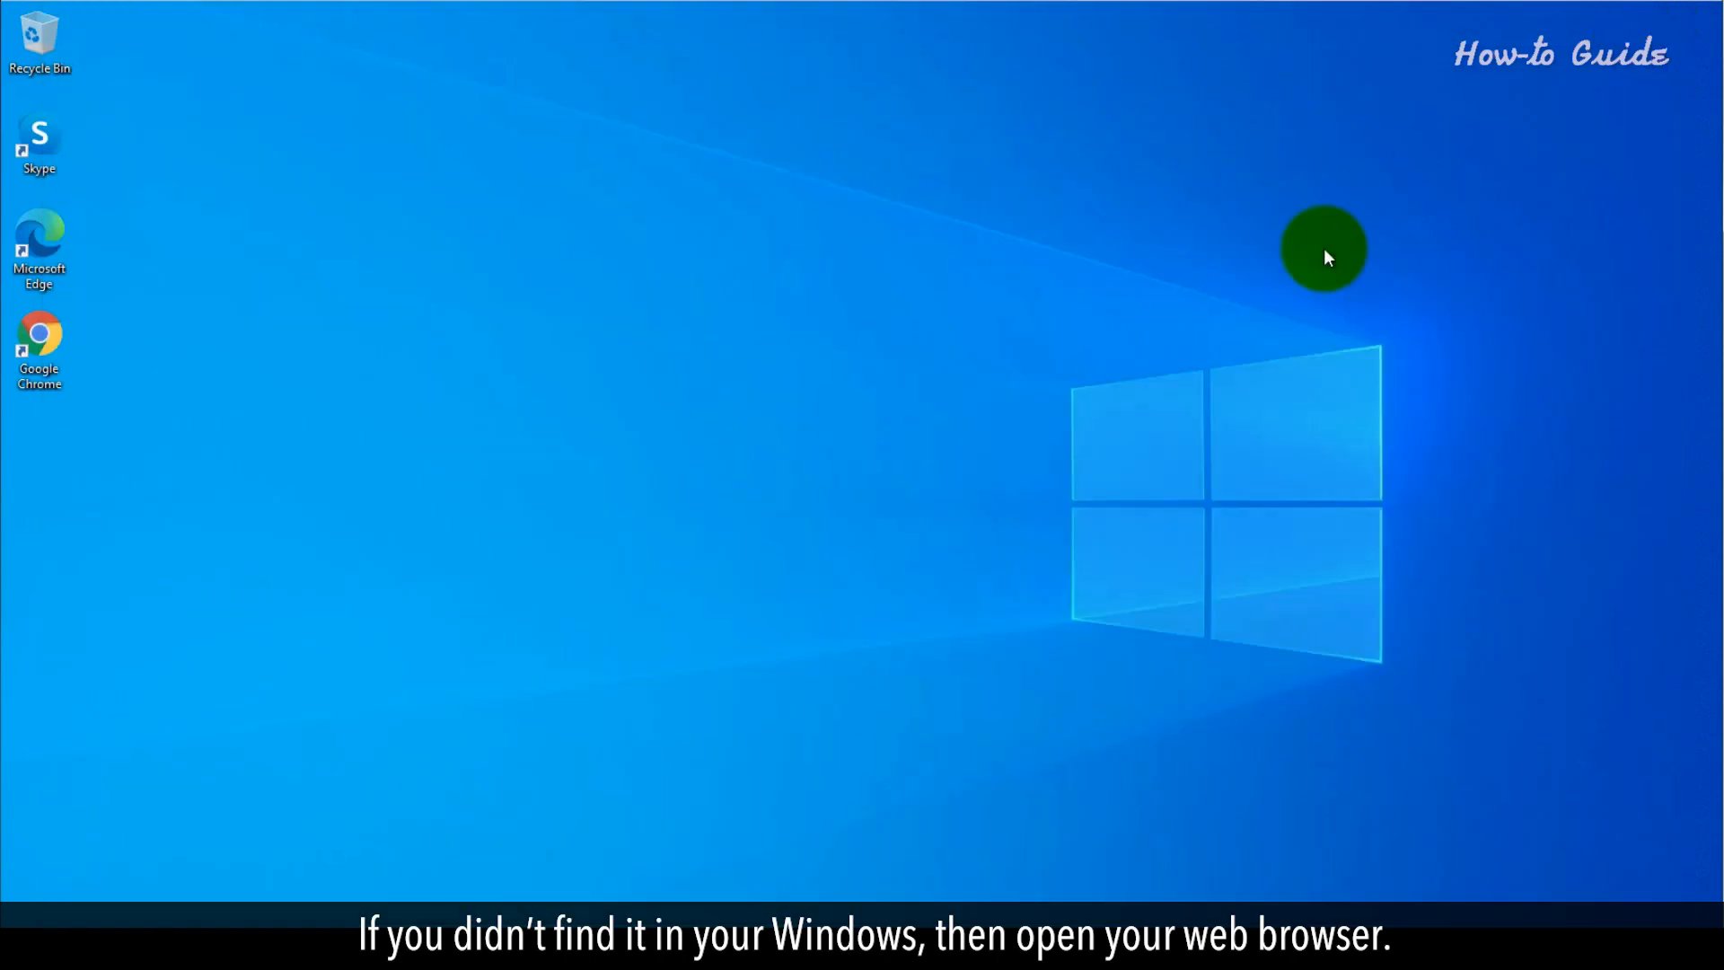
pyautogui.moveTo(155, 305)
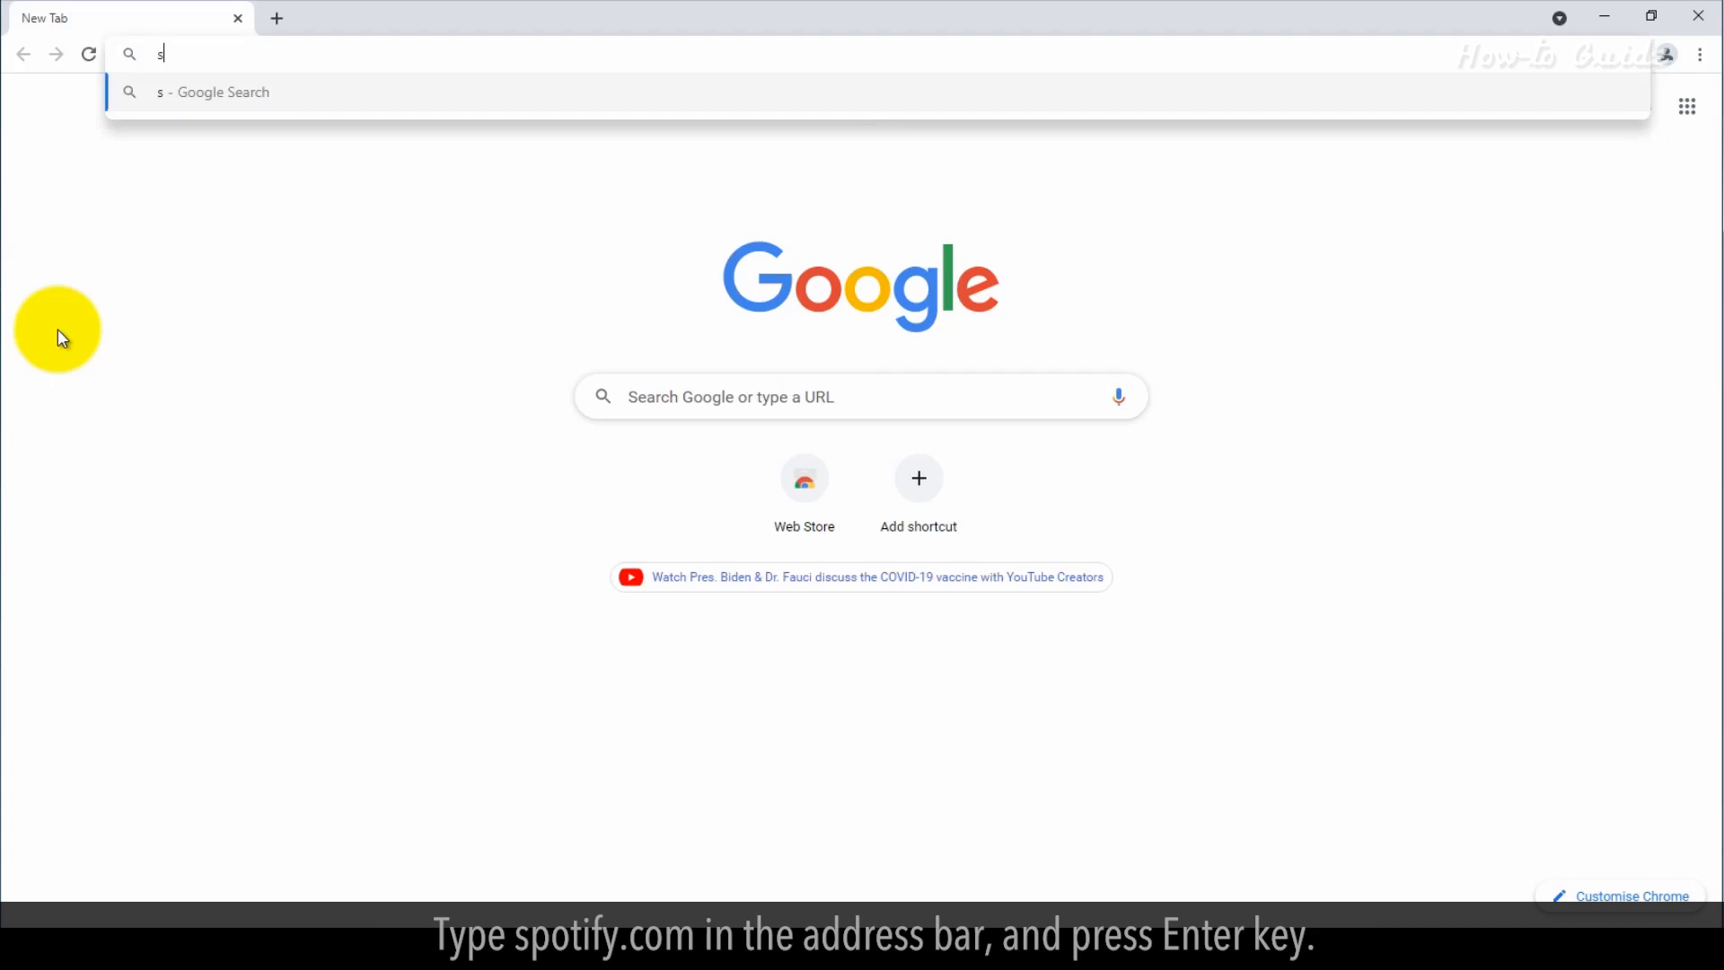
# Load spotify.com in Chrome's address bar to reach the Spotify homepage.
pyautogui.write('potify')
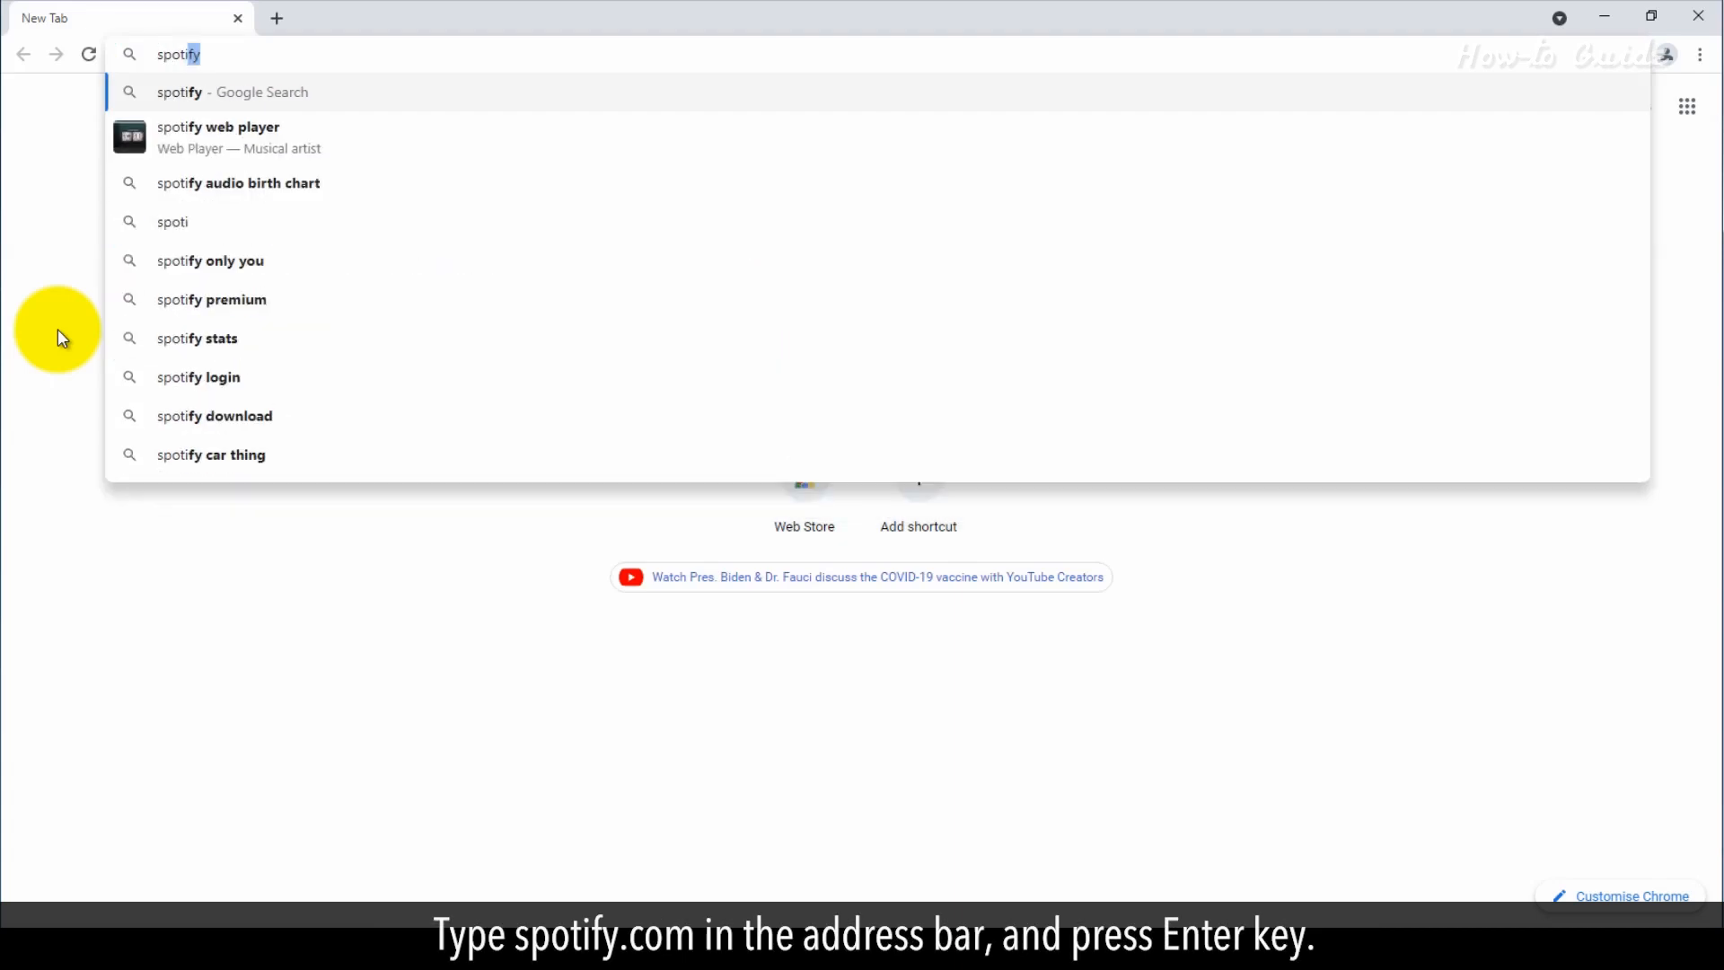
pyautogui.write('.com')
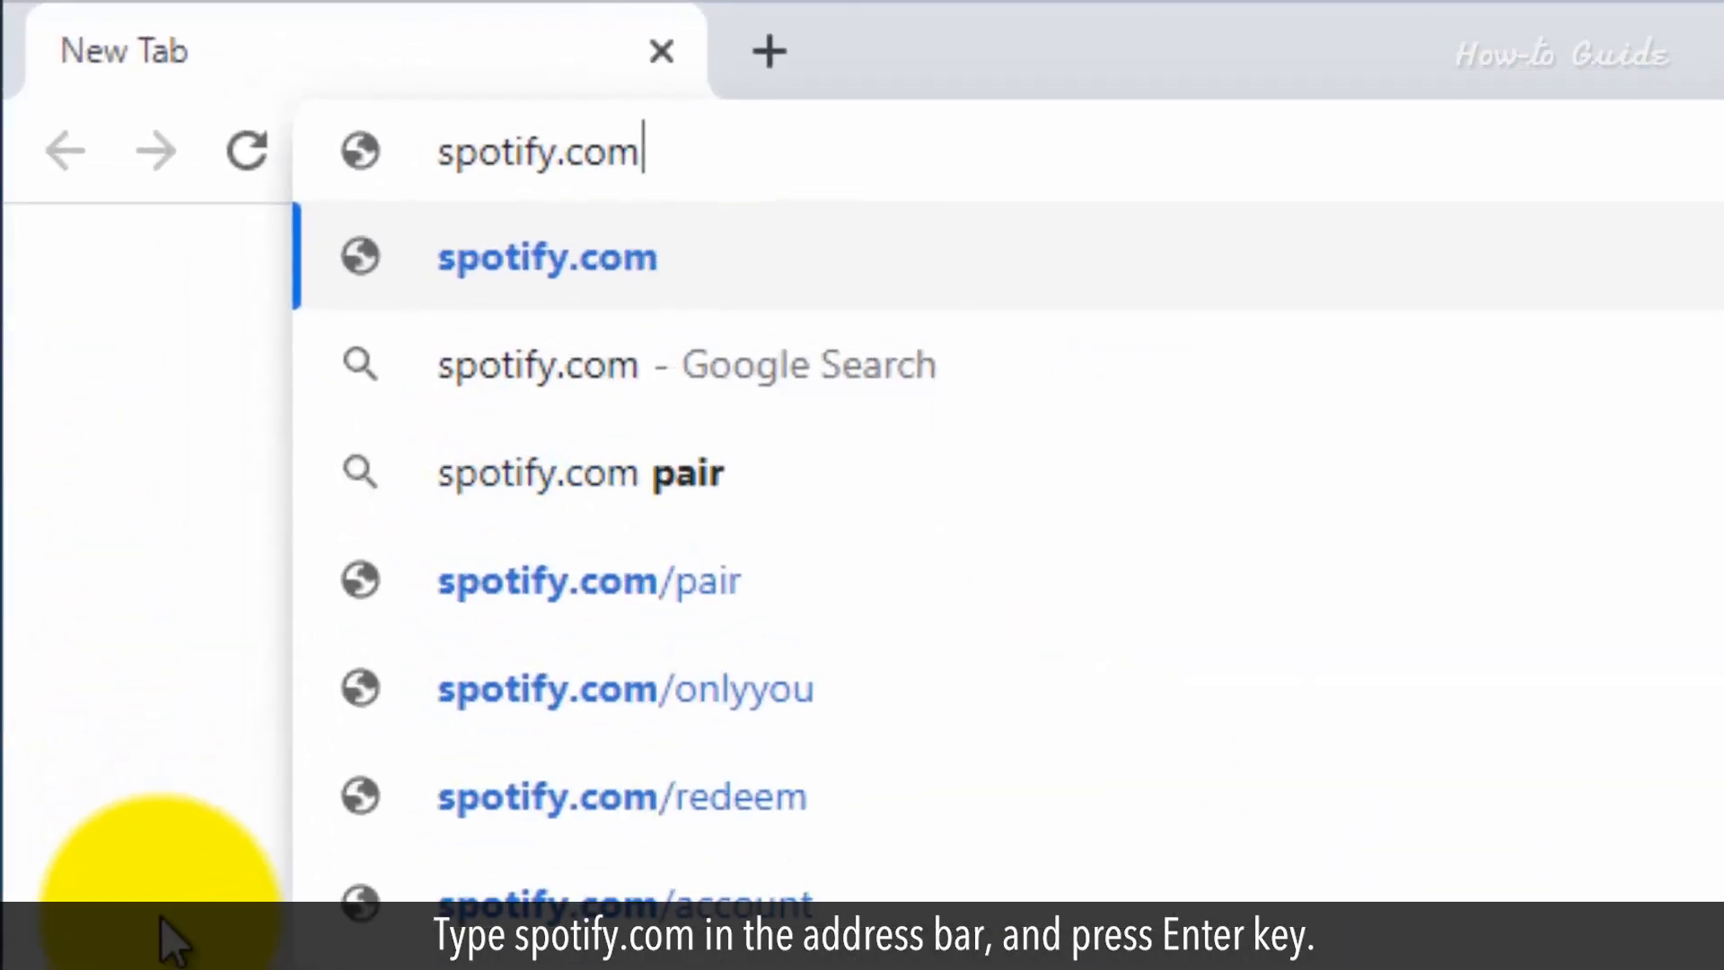
pyautogui.press('Return')
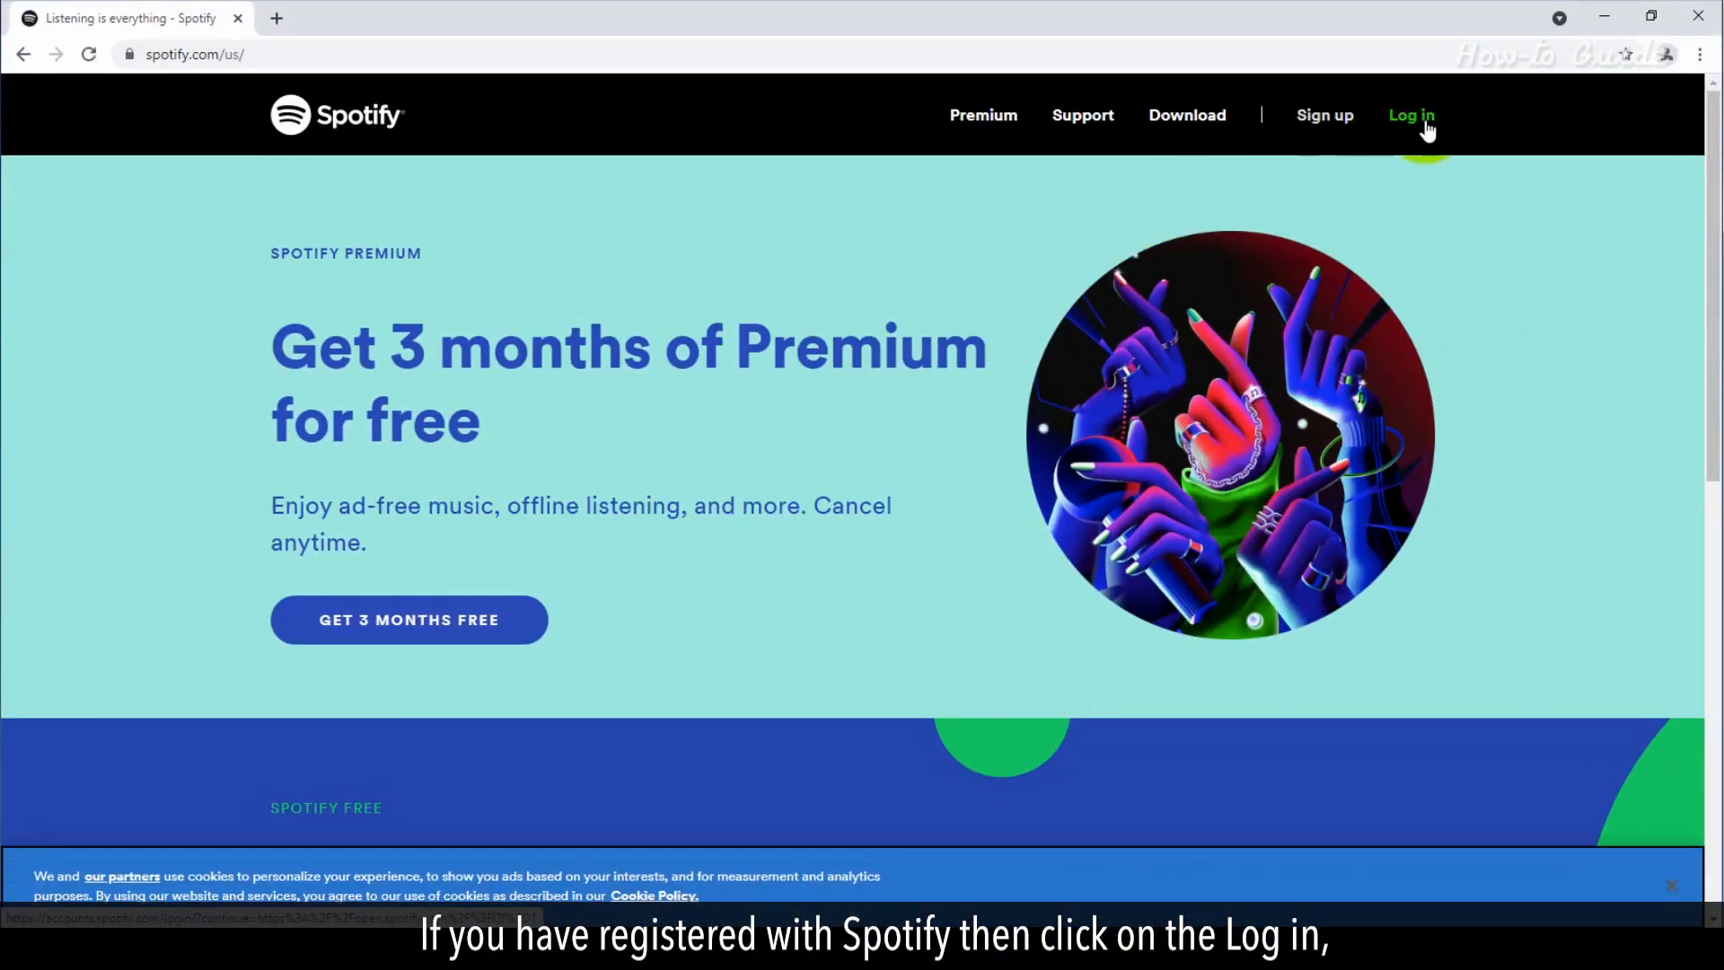
pyautogui.moveTo(1324, 115)
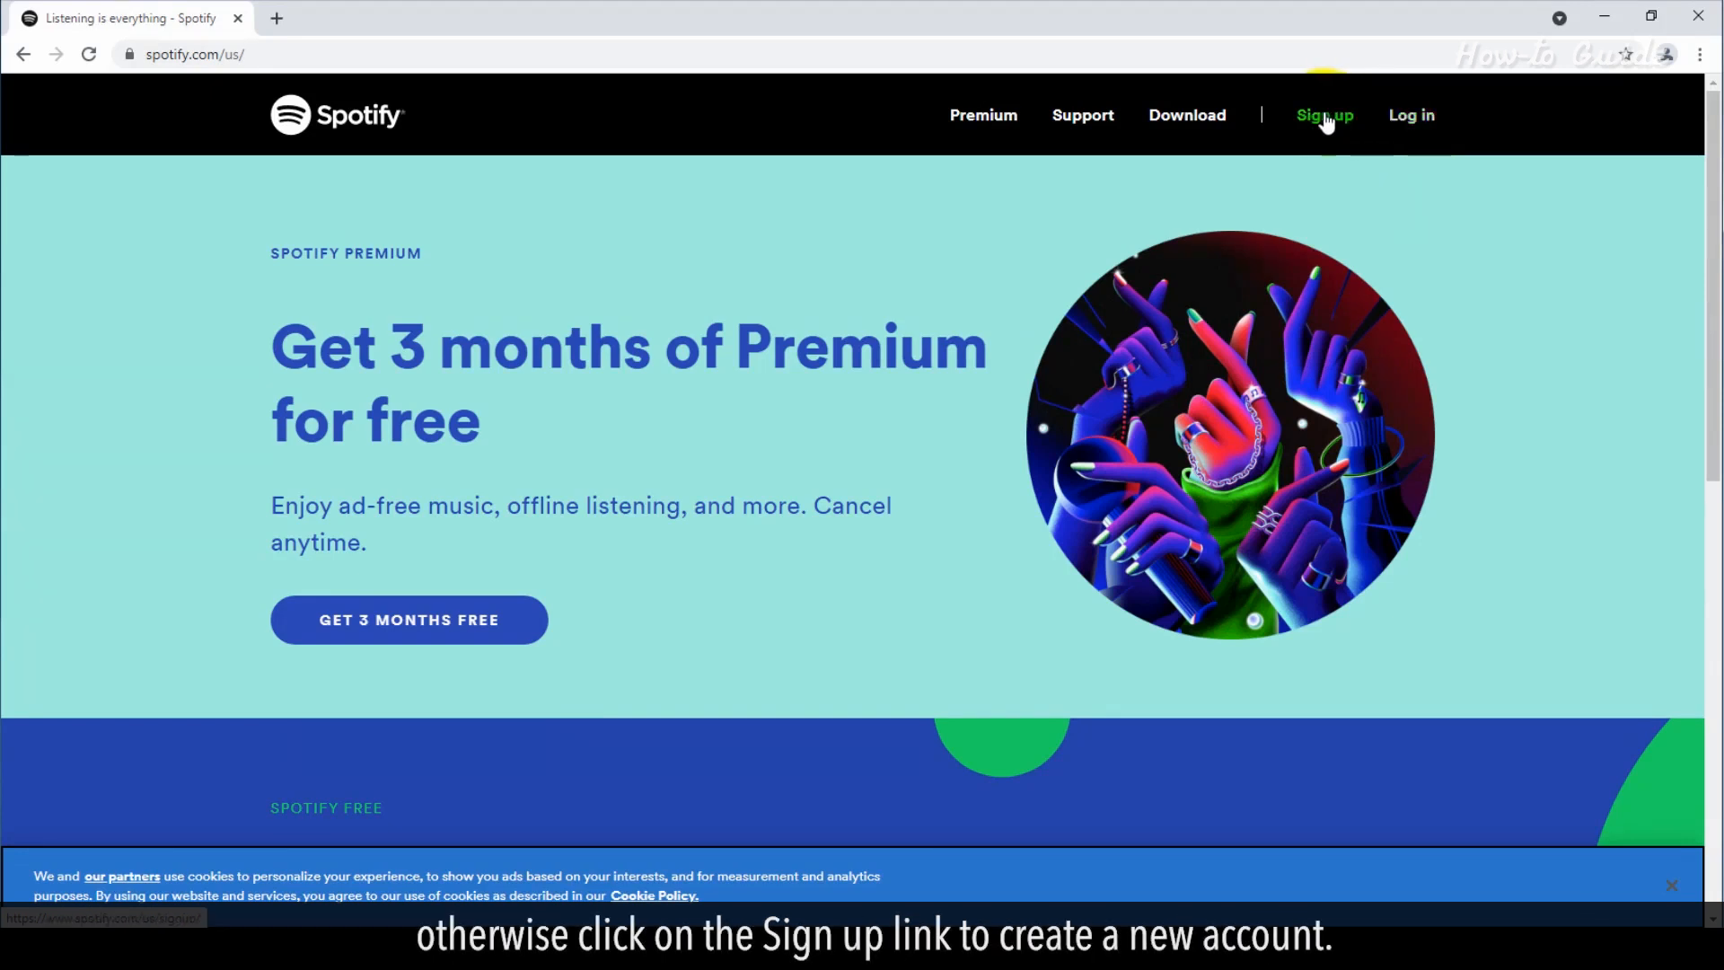
# Go to Spotify's Sign up page from the top navigation bar.
pyautogui.click(1324, 115)
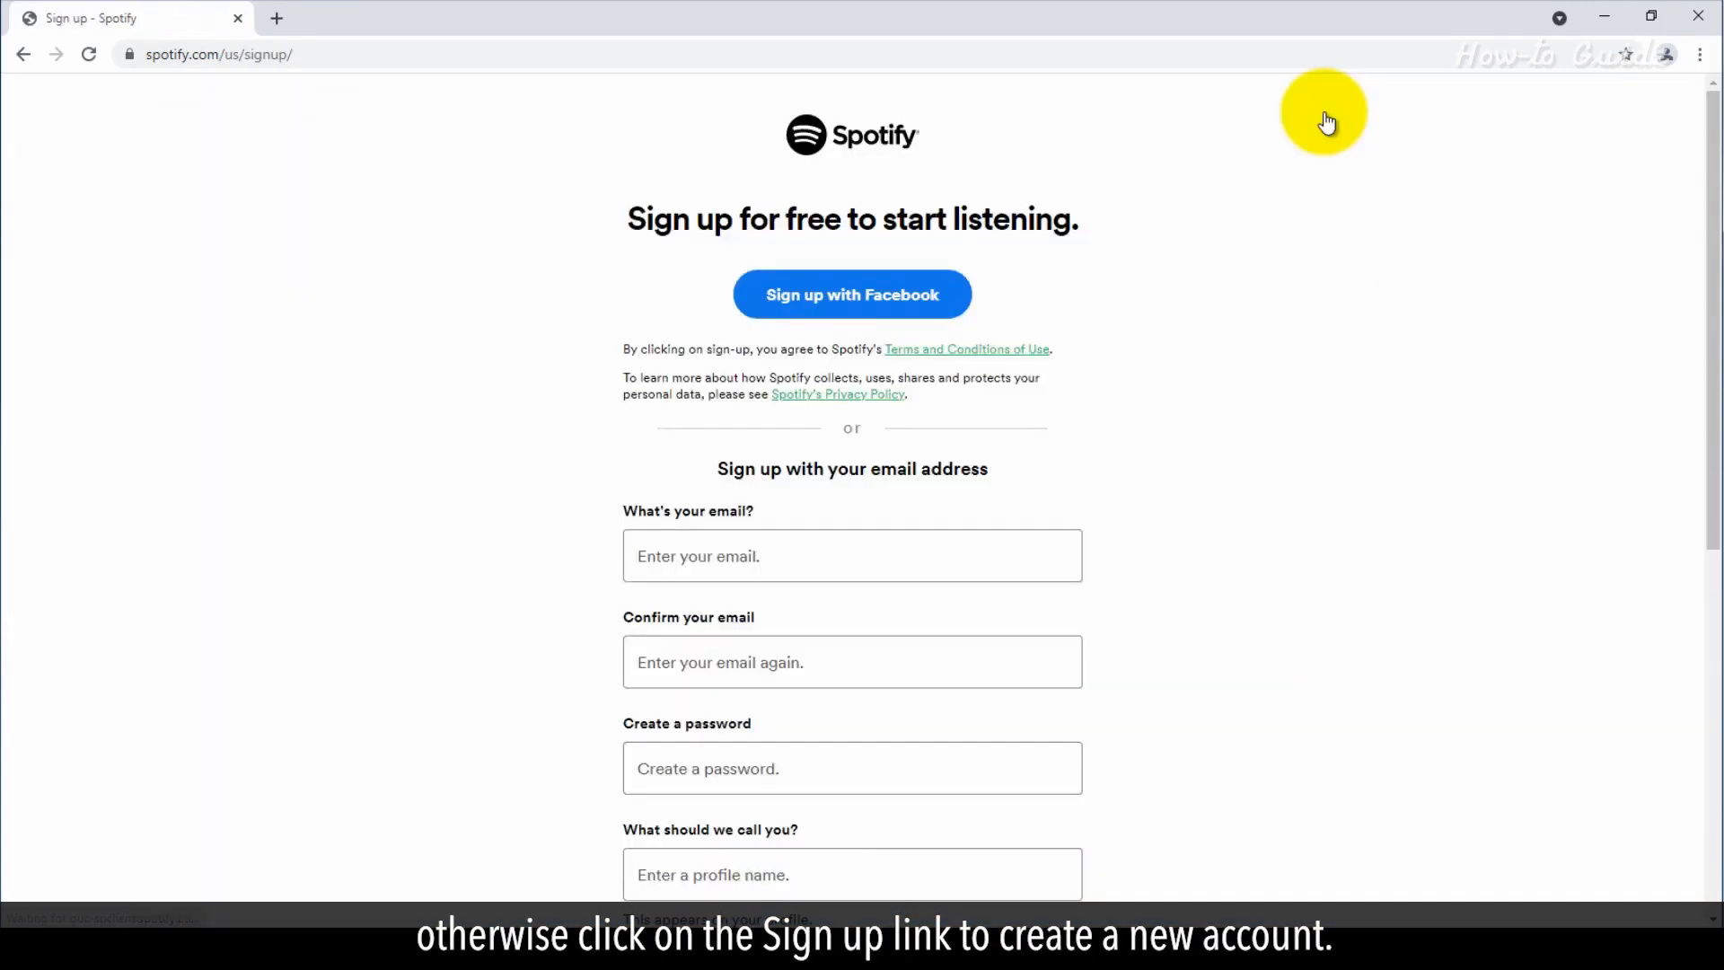
pyautogui.moveTo(1085, 284)
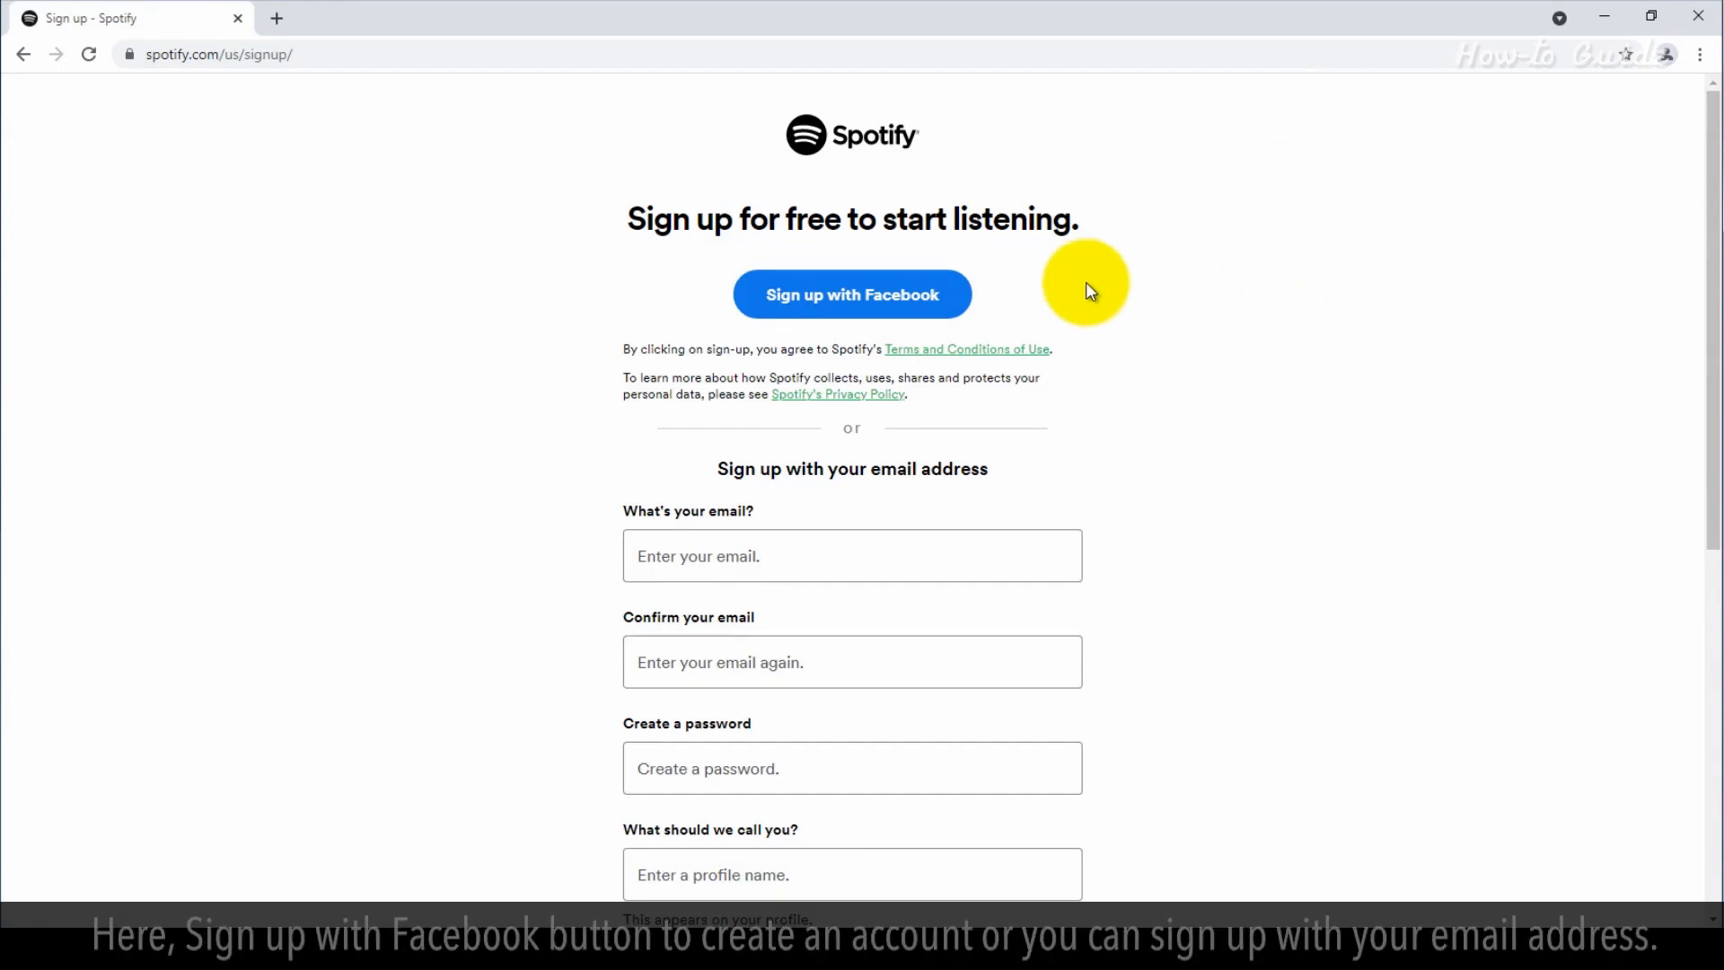
pyautogui.moveTo(1175, 359)
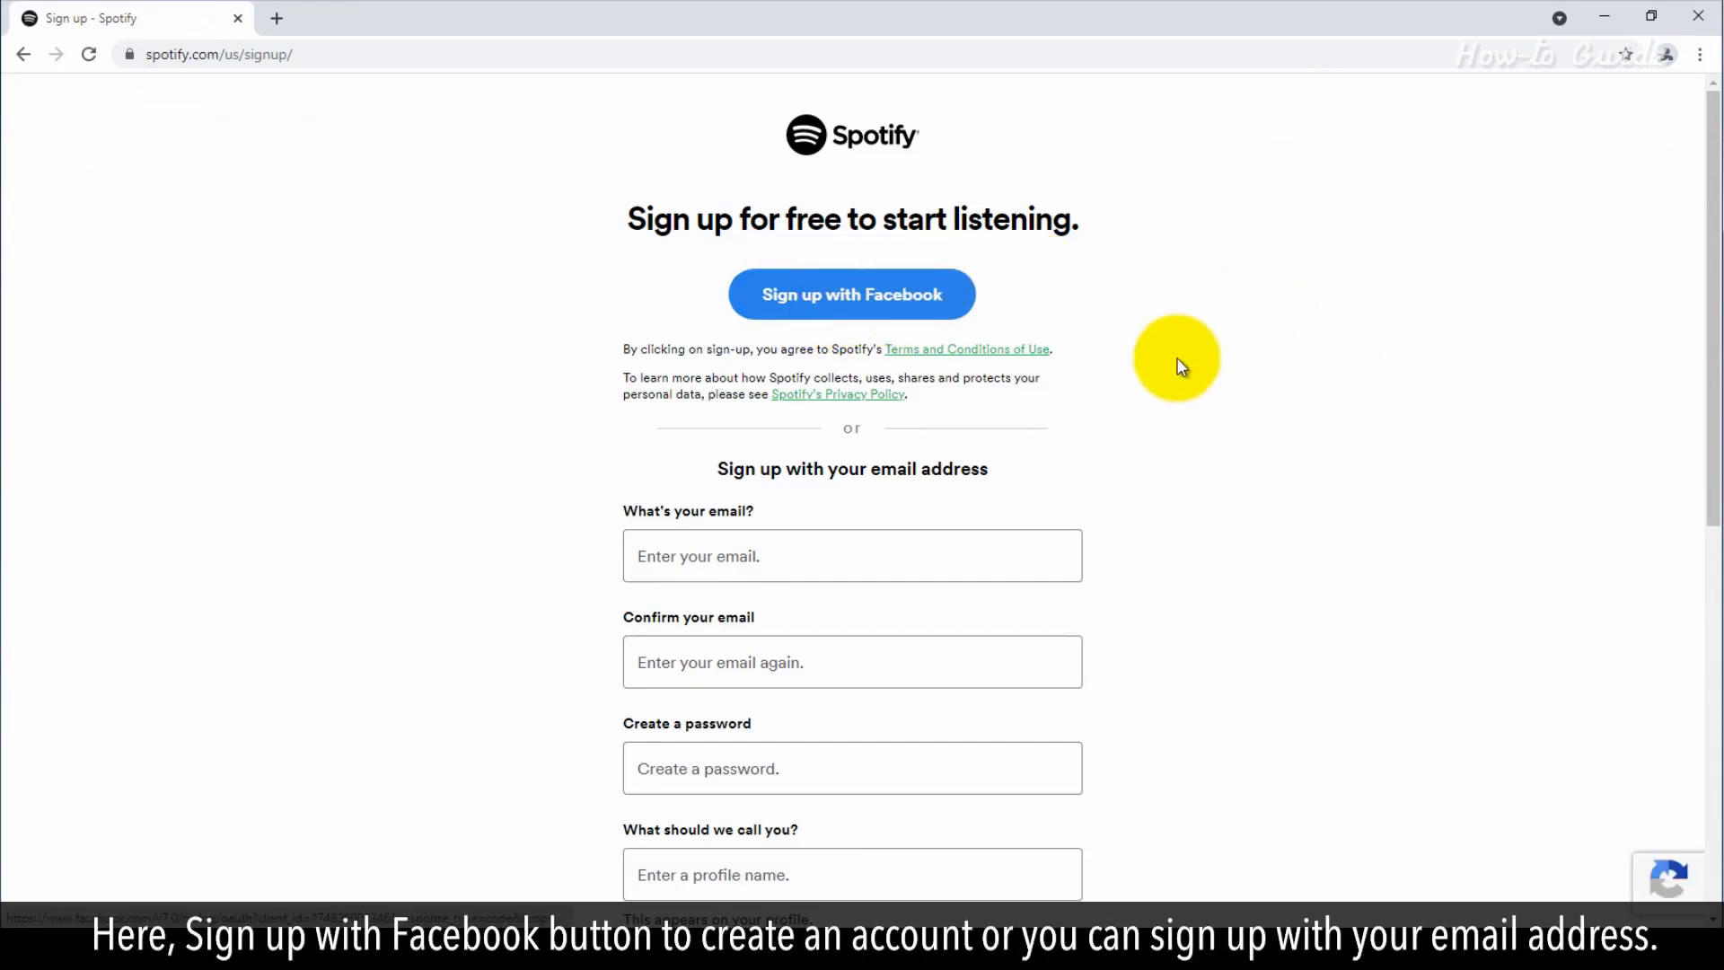
# Enter the email, password and profile name, choose Male, tick I'm not a robot, and submit.
pyautogui.click(852, 555)
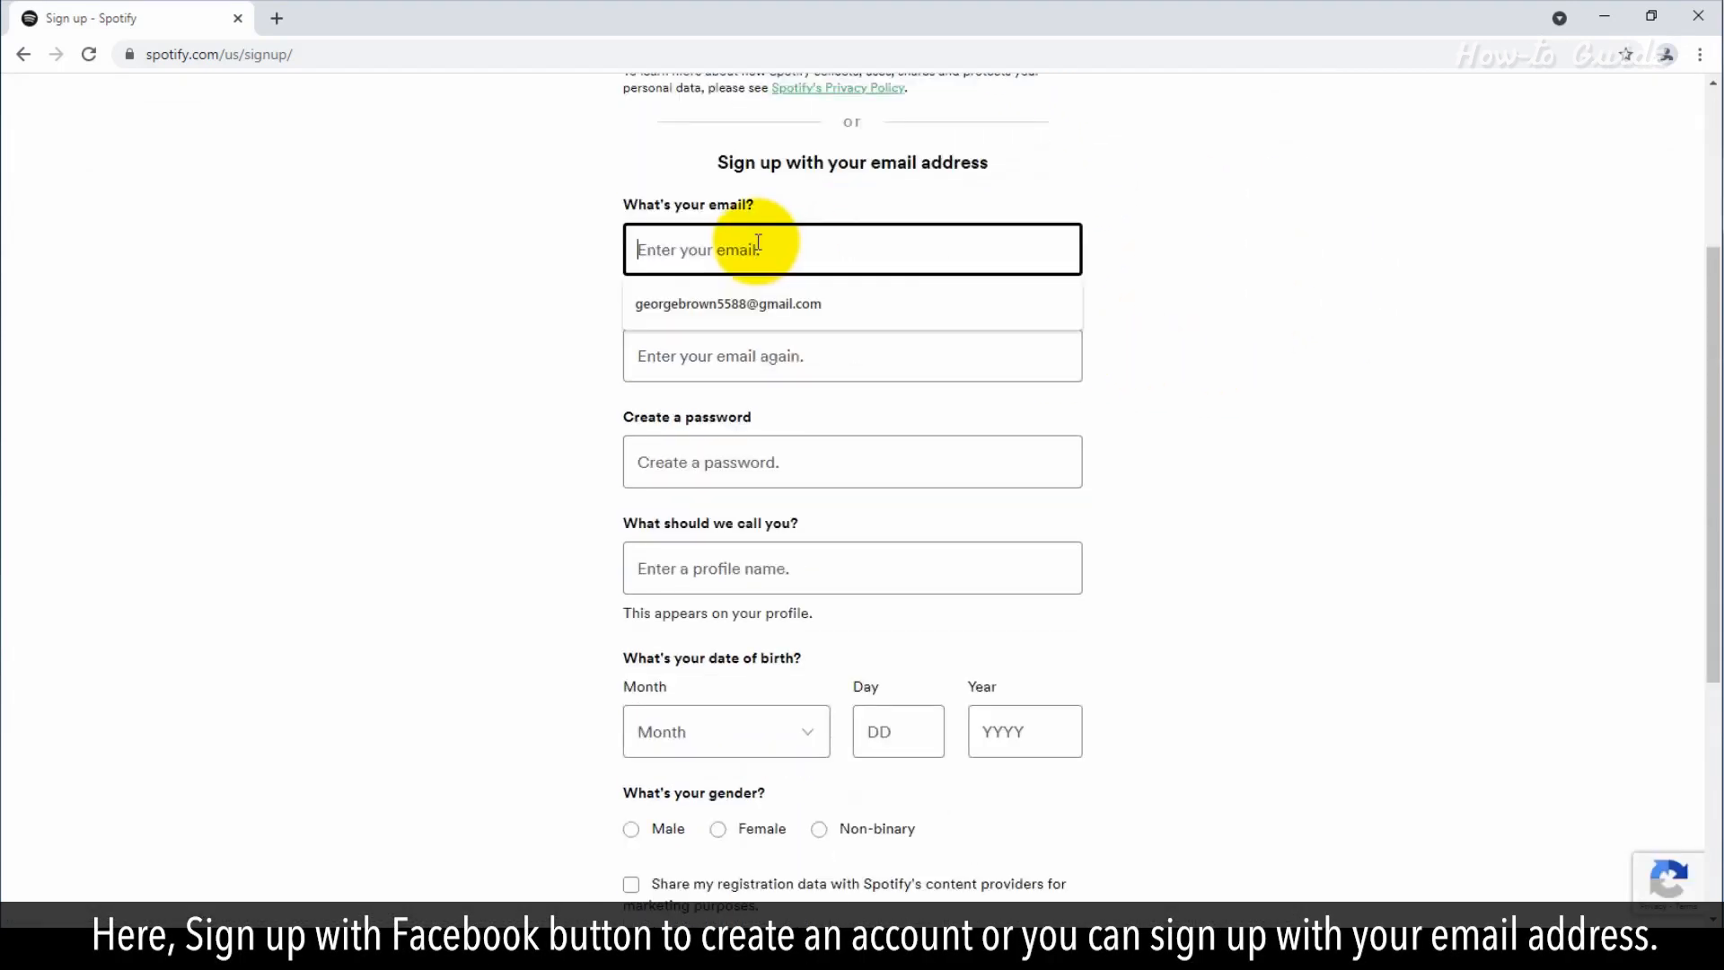
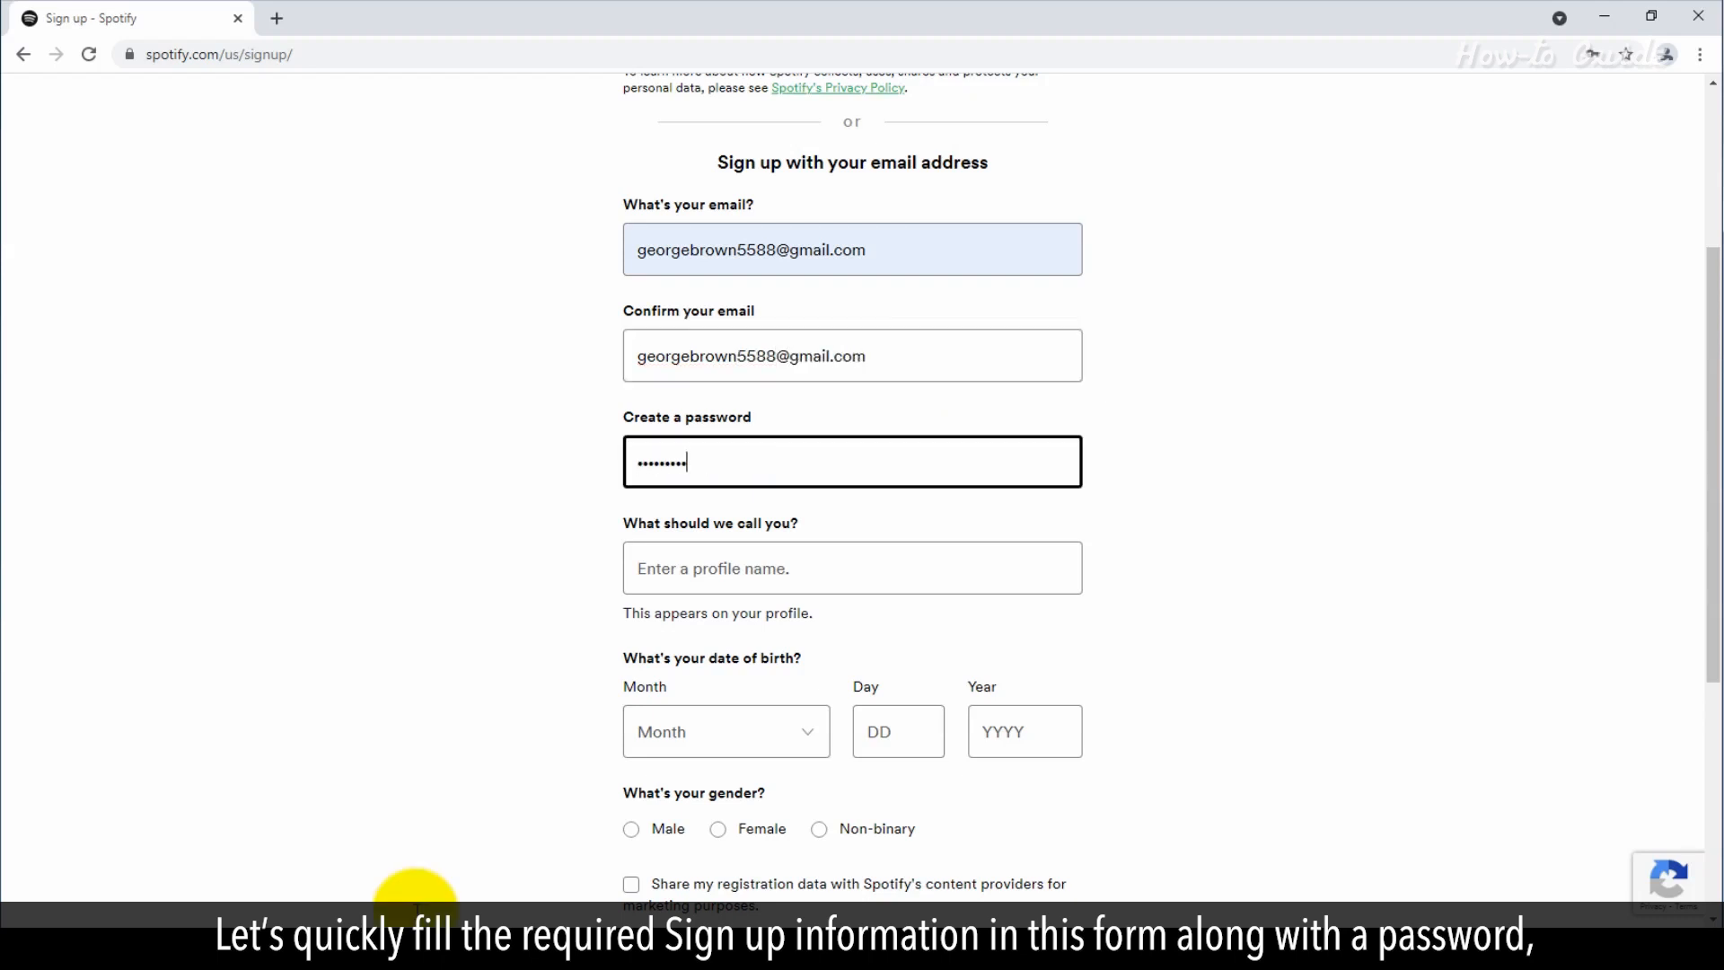
pyautogui.click(724, 426)
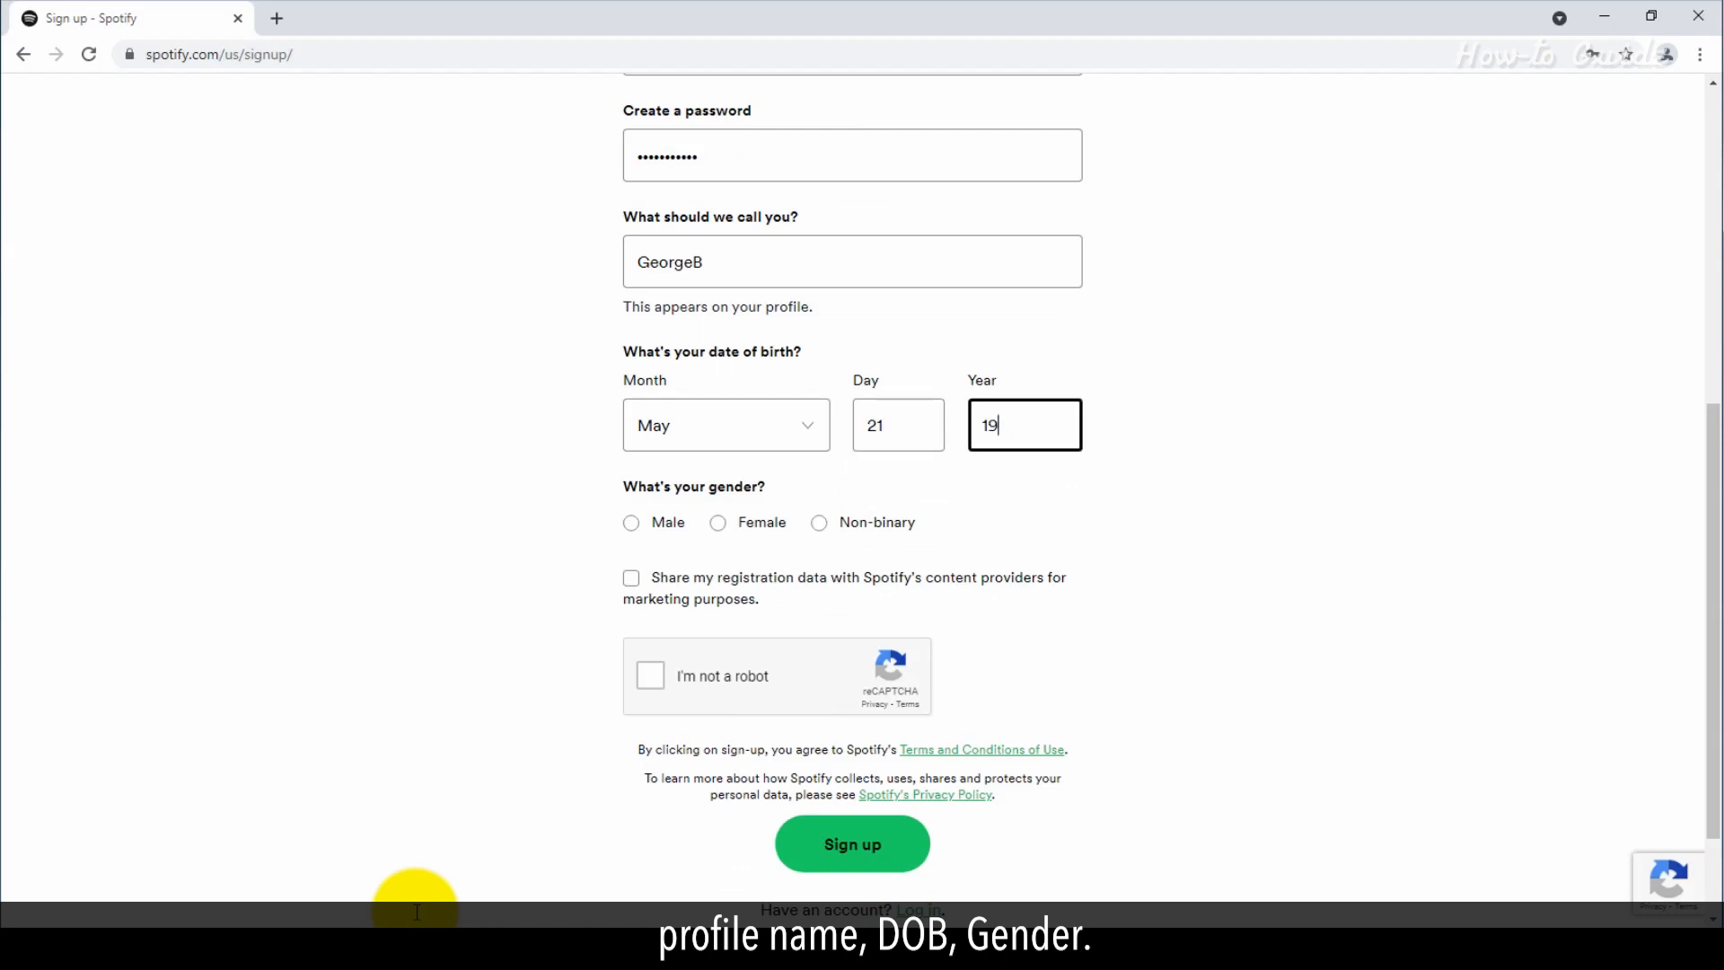
pyautogui.click(630, 420)
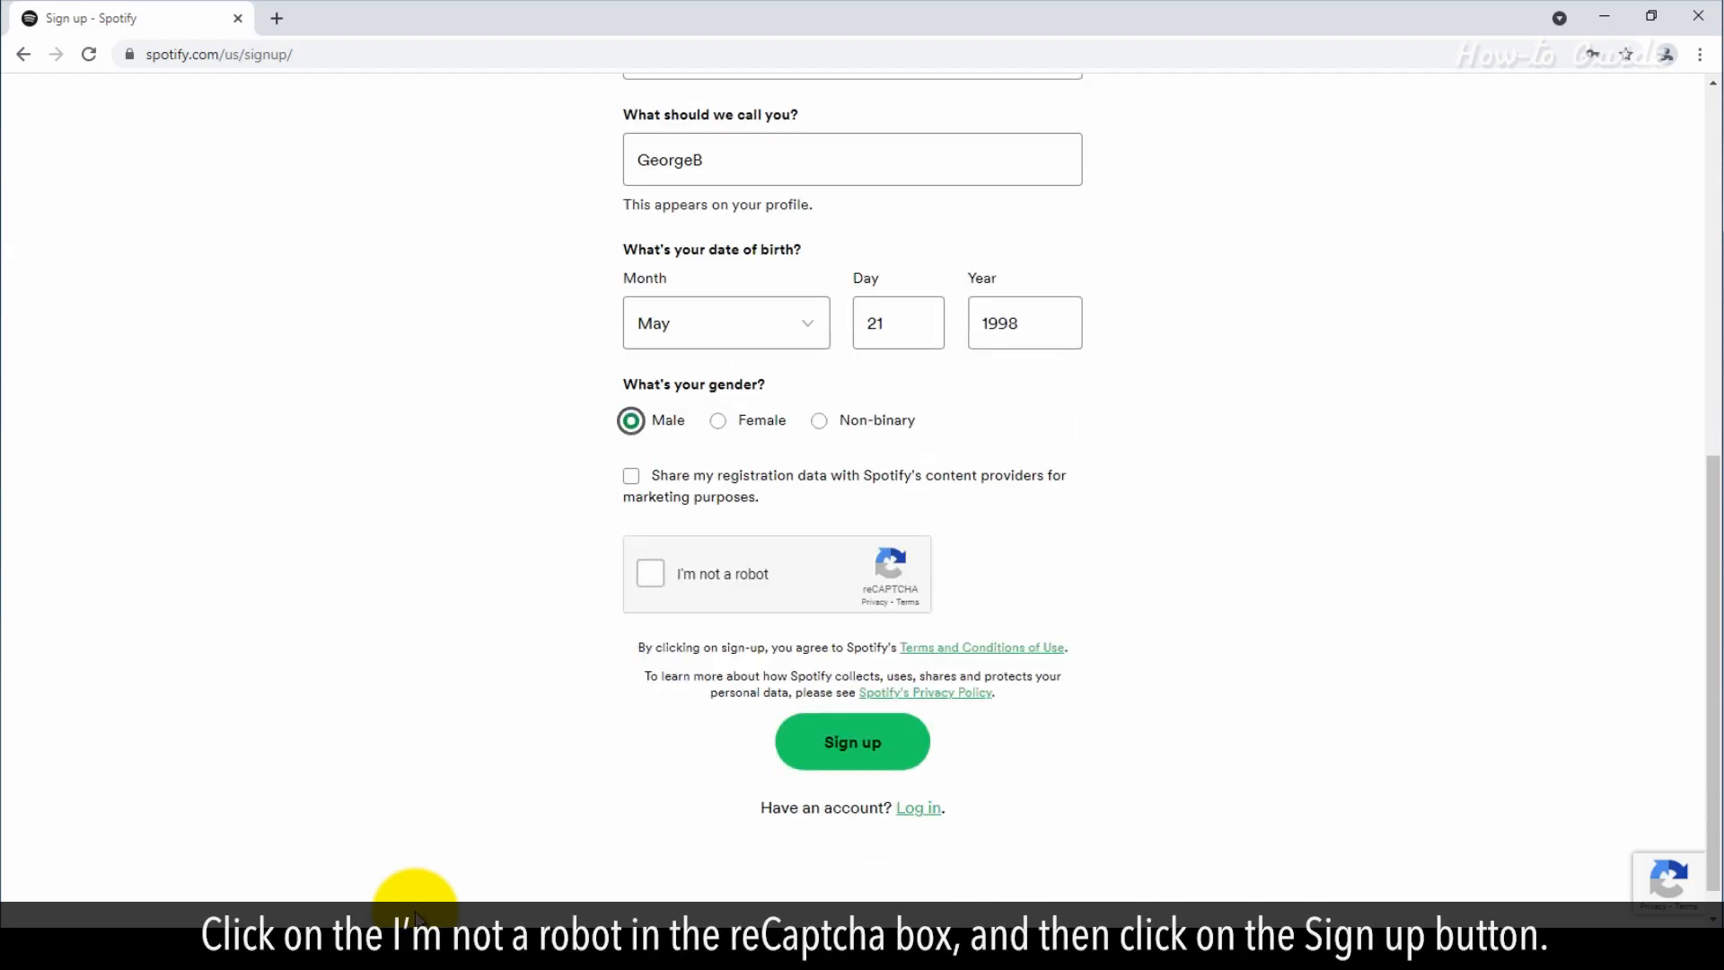
pyautogui.click(650, 573)
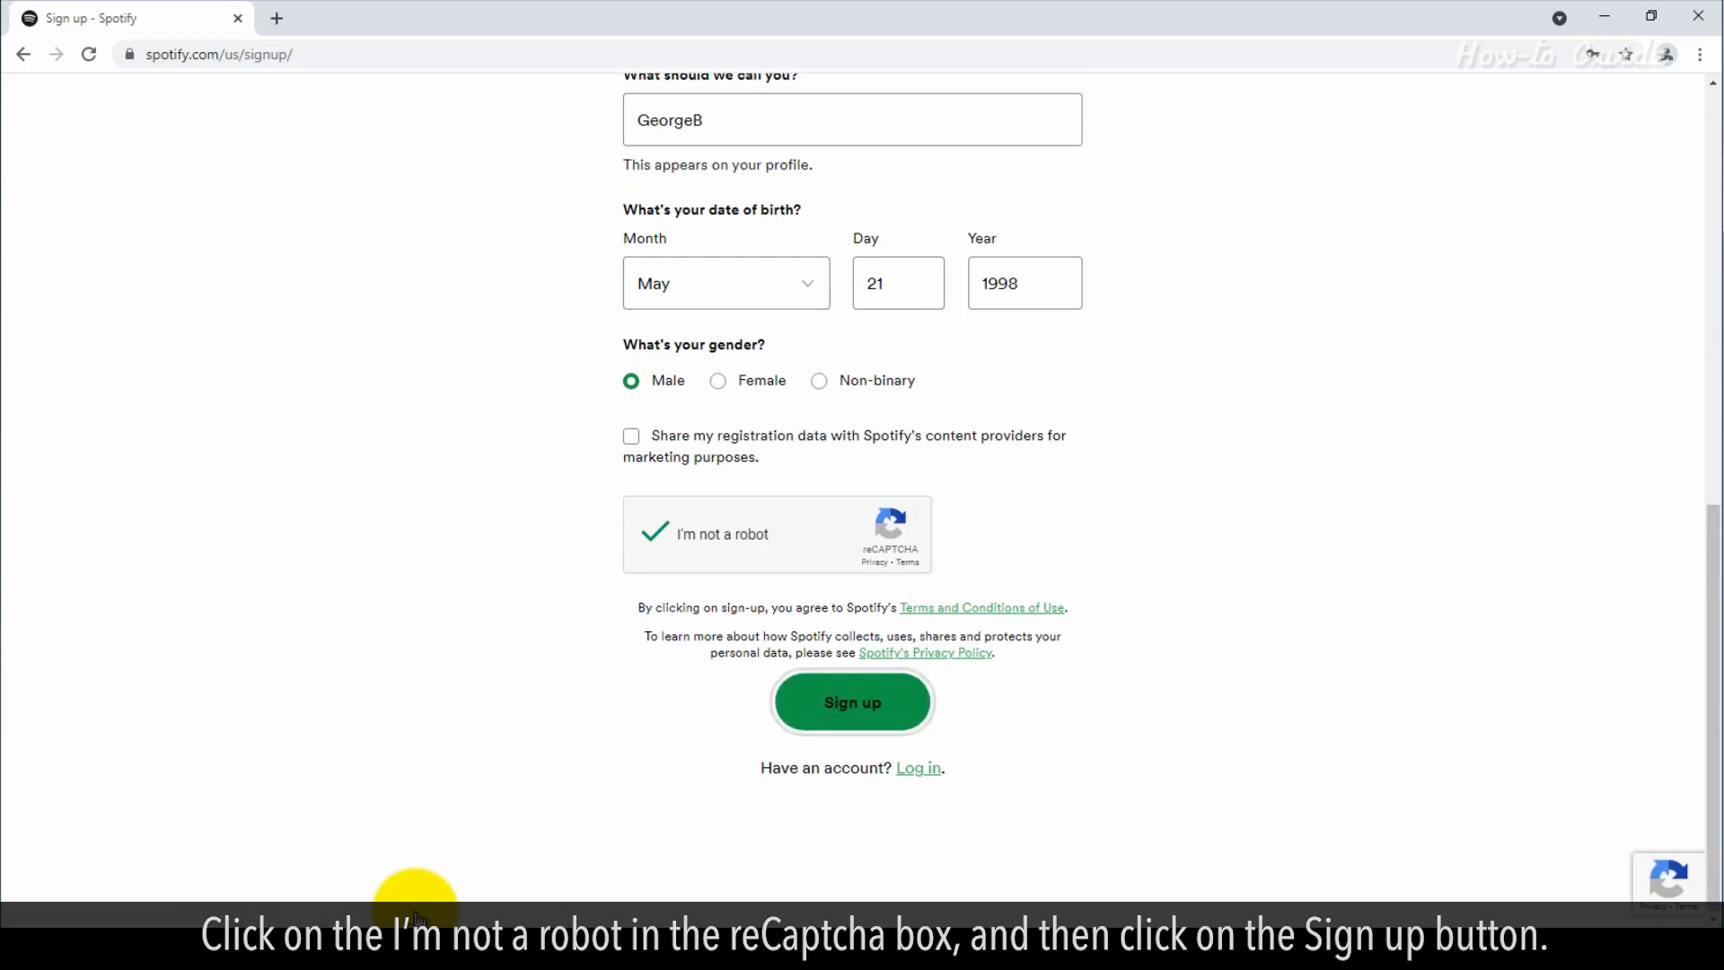
pyautogui.click(851, 702)
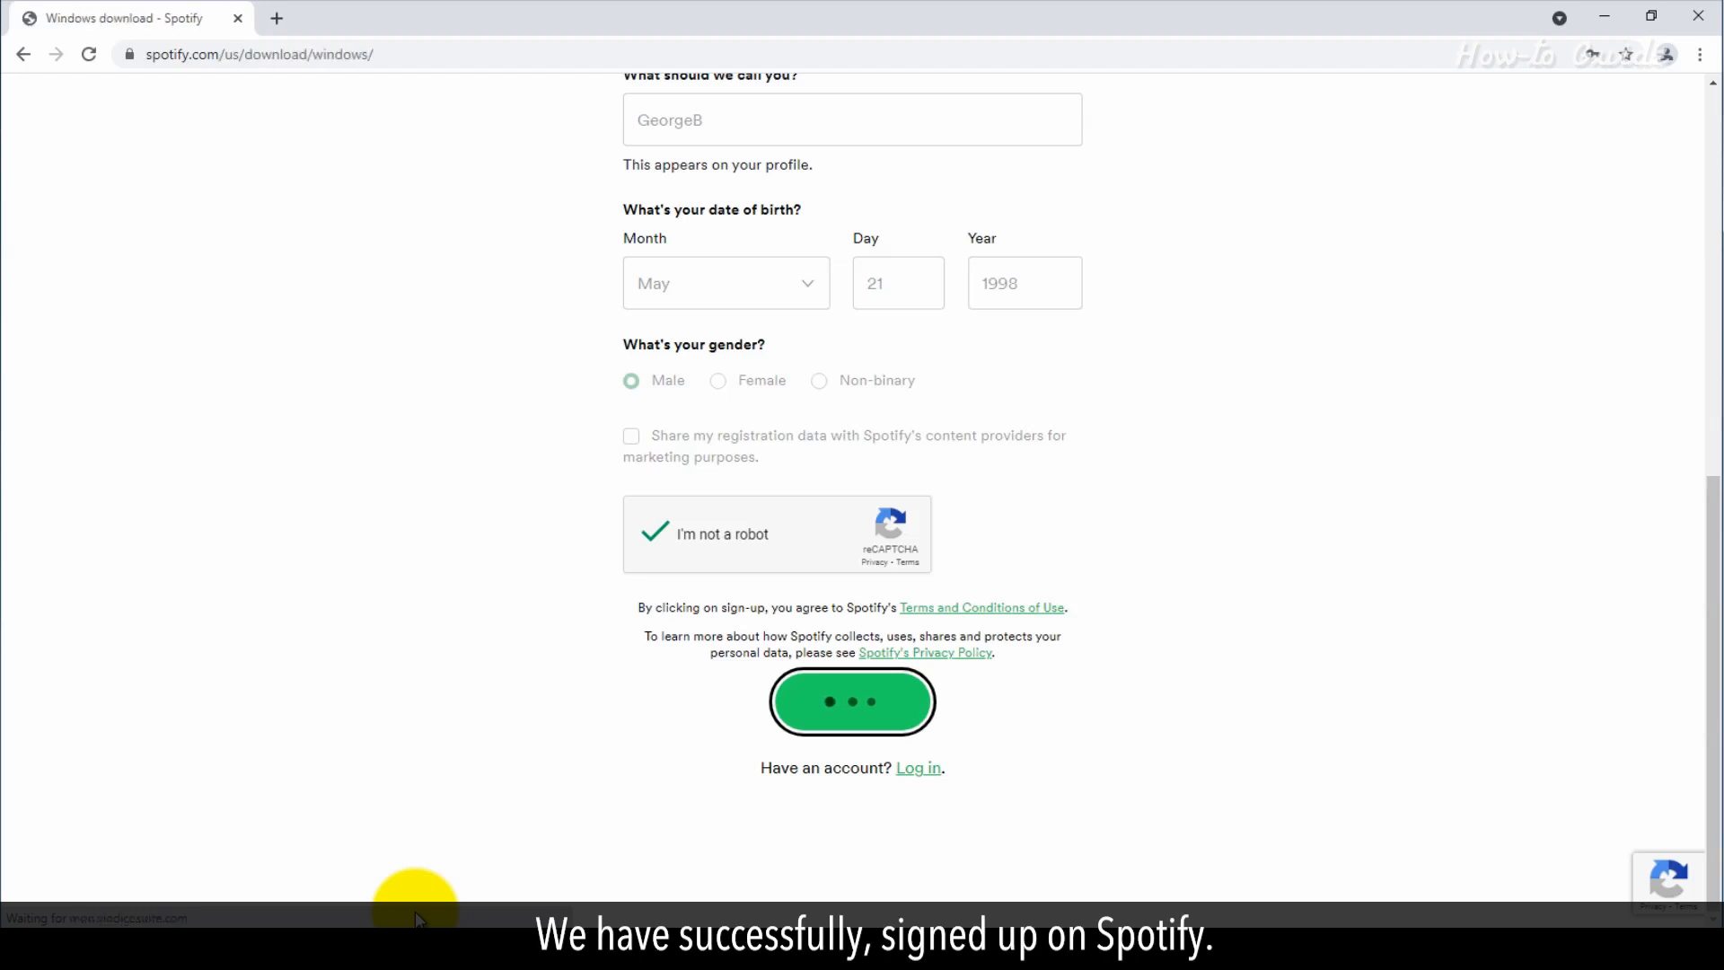
# Reach Useful Links at the bottom of the download page and launch the Web Player.
pyautogui.click(851, 702)
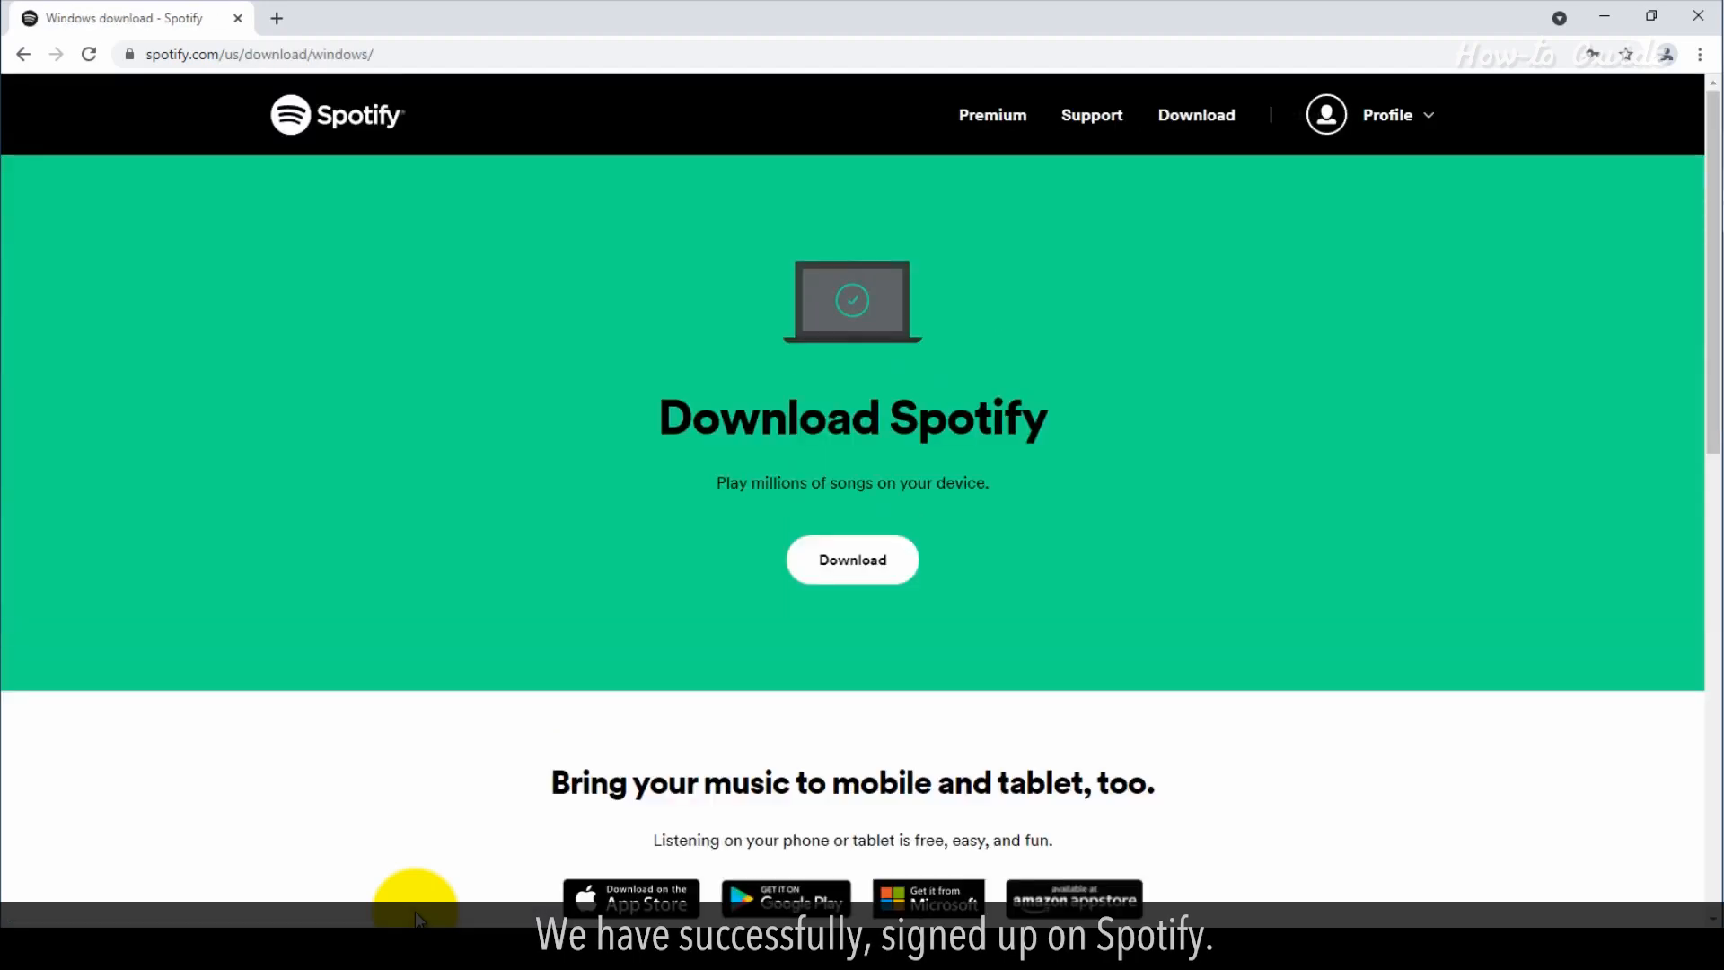
pyautogui.scroll(-3)
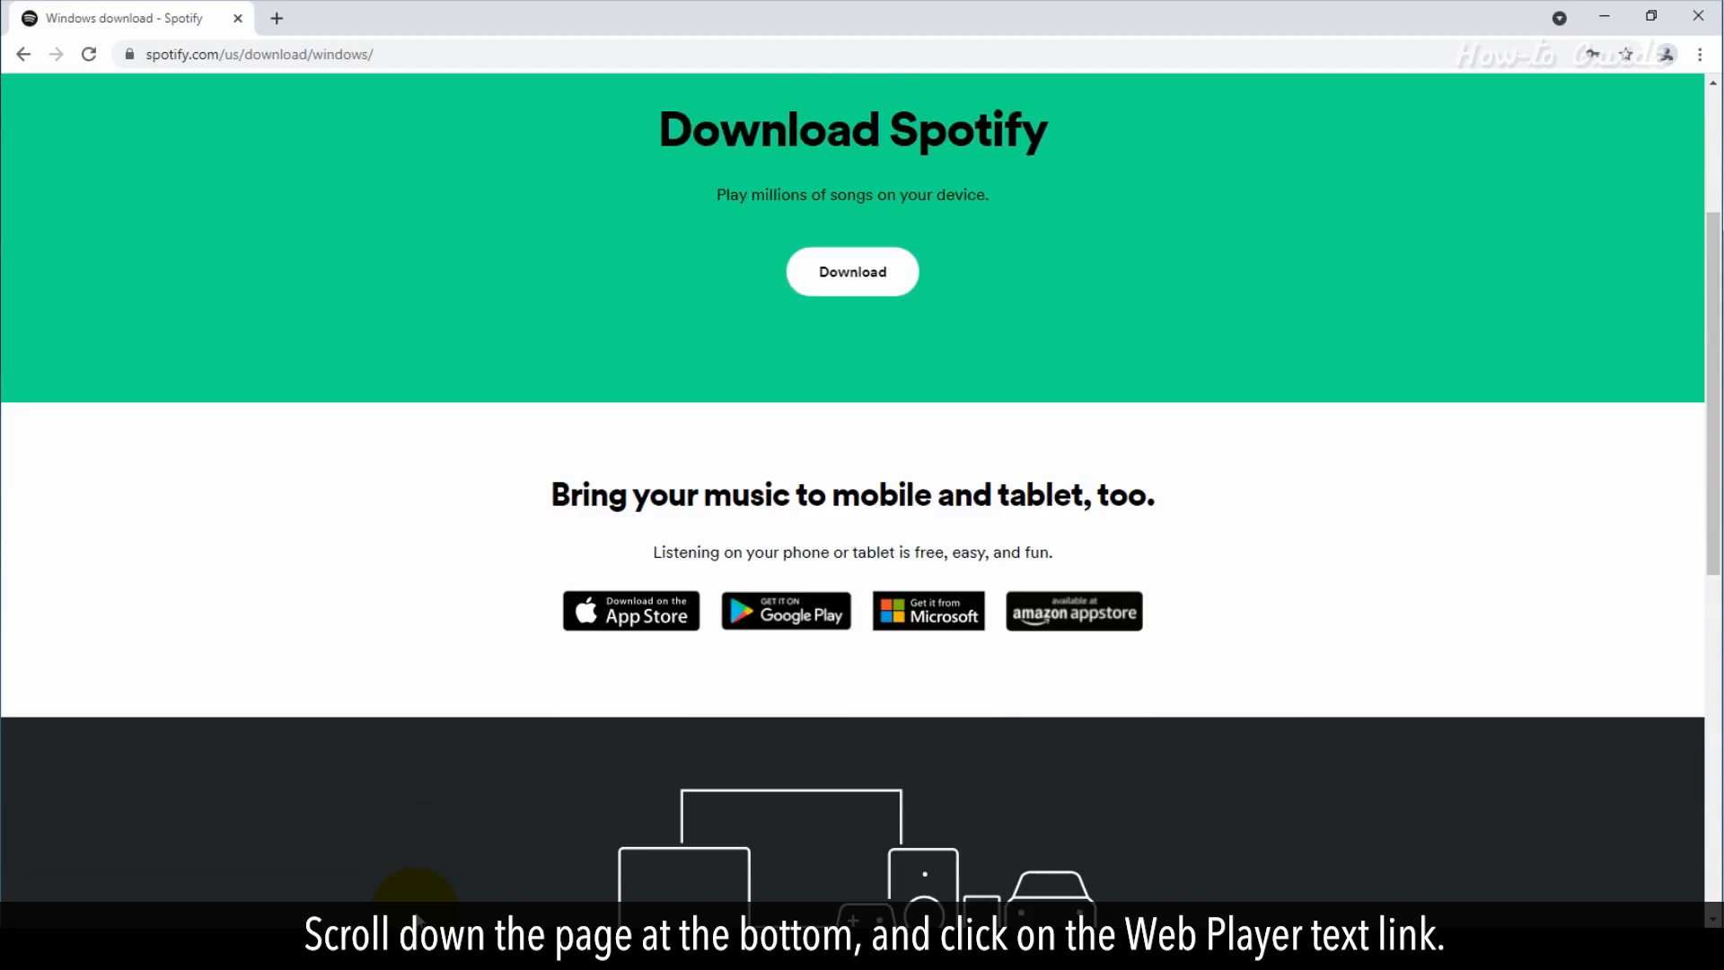
pyautogui.scroll(-3)
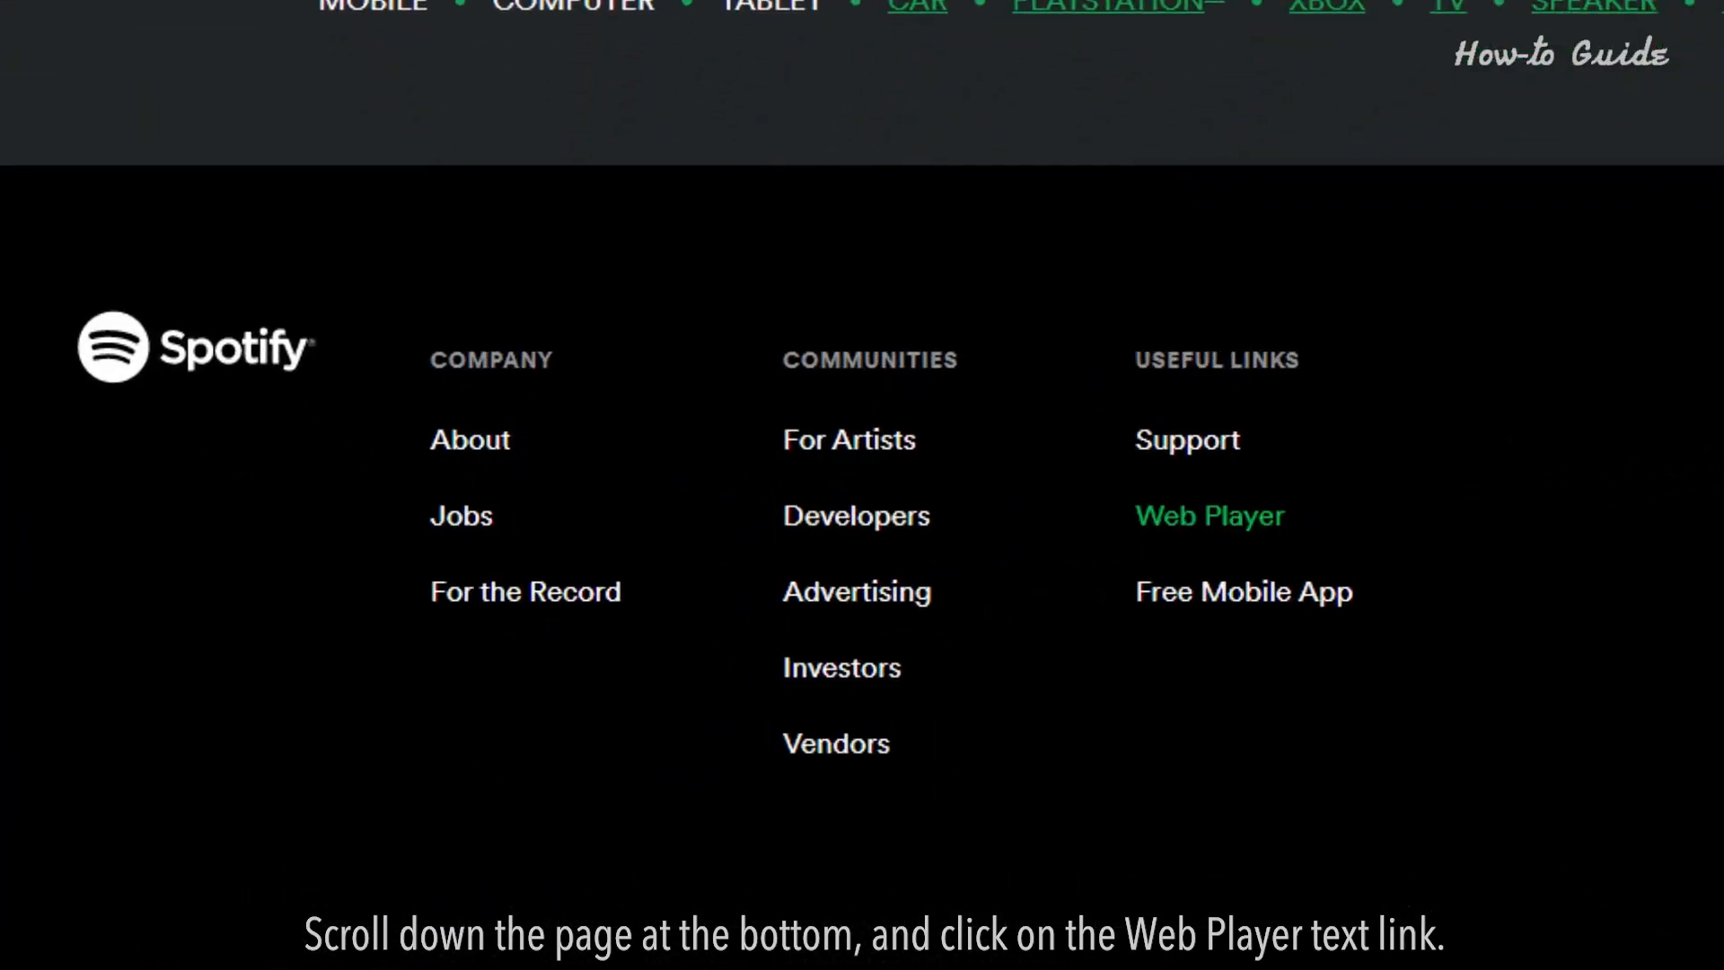
pyautogui.click(1209, 515)
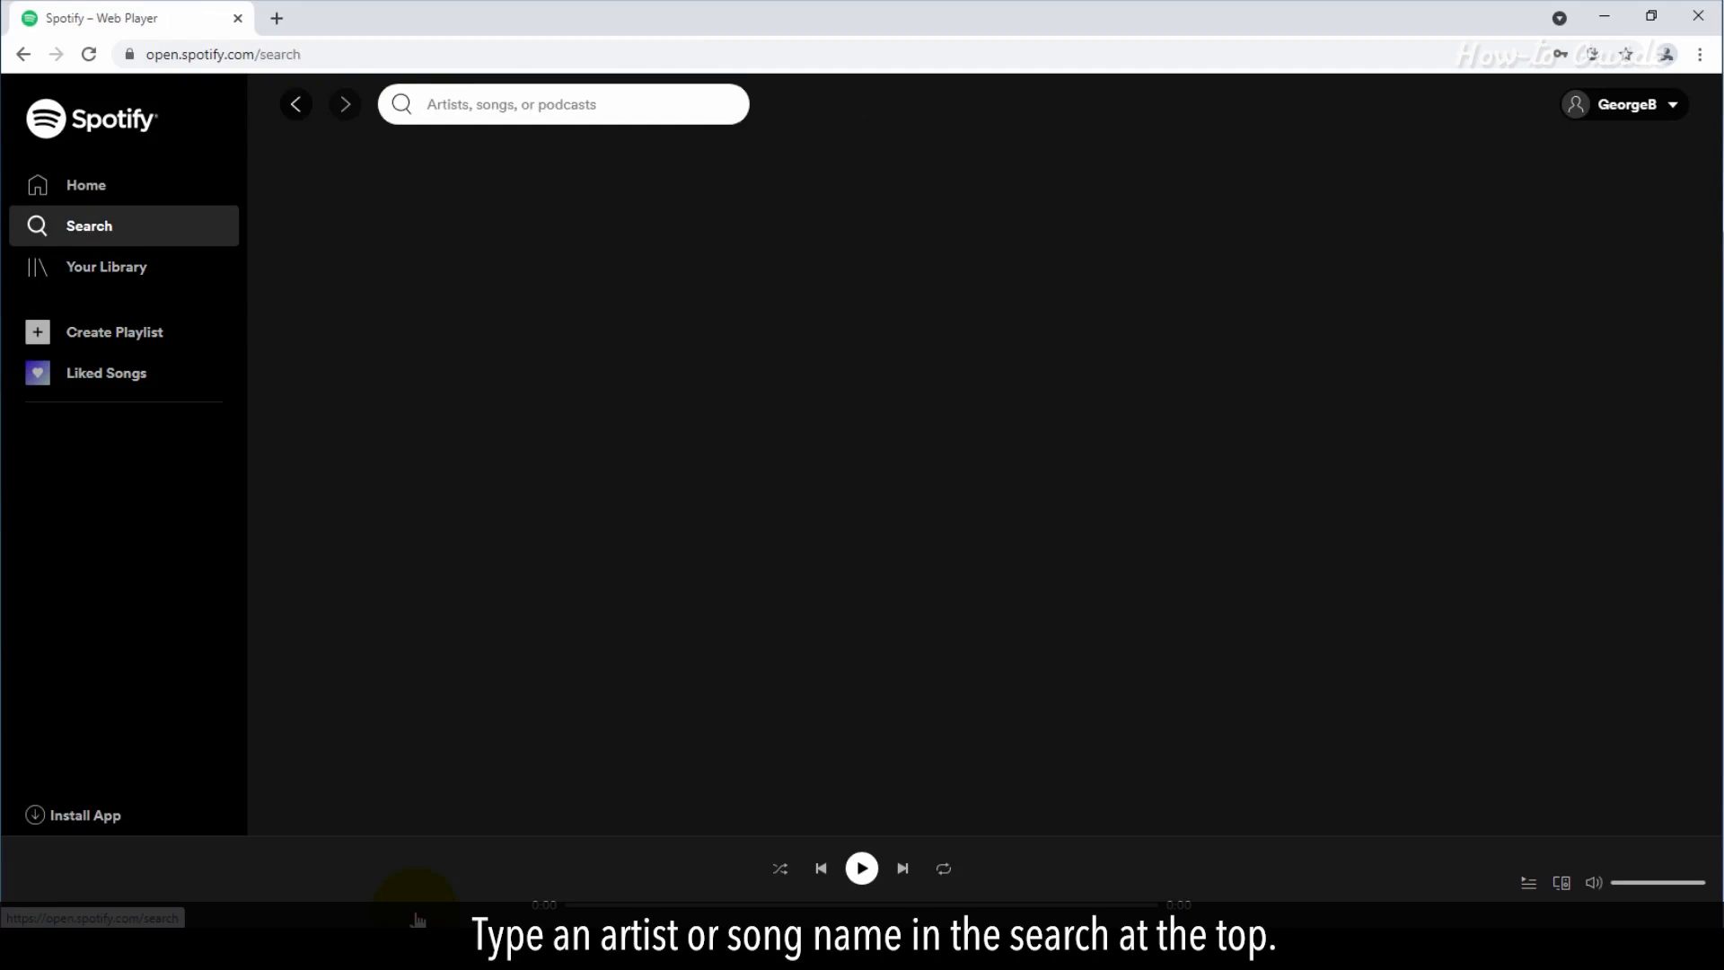
# Search 'micheal' and browse Michael Jackson's popular tracks, releases and albums.
pyautogui.write('micheal')
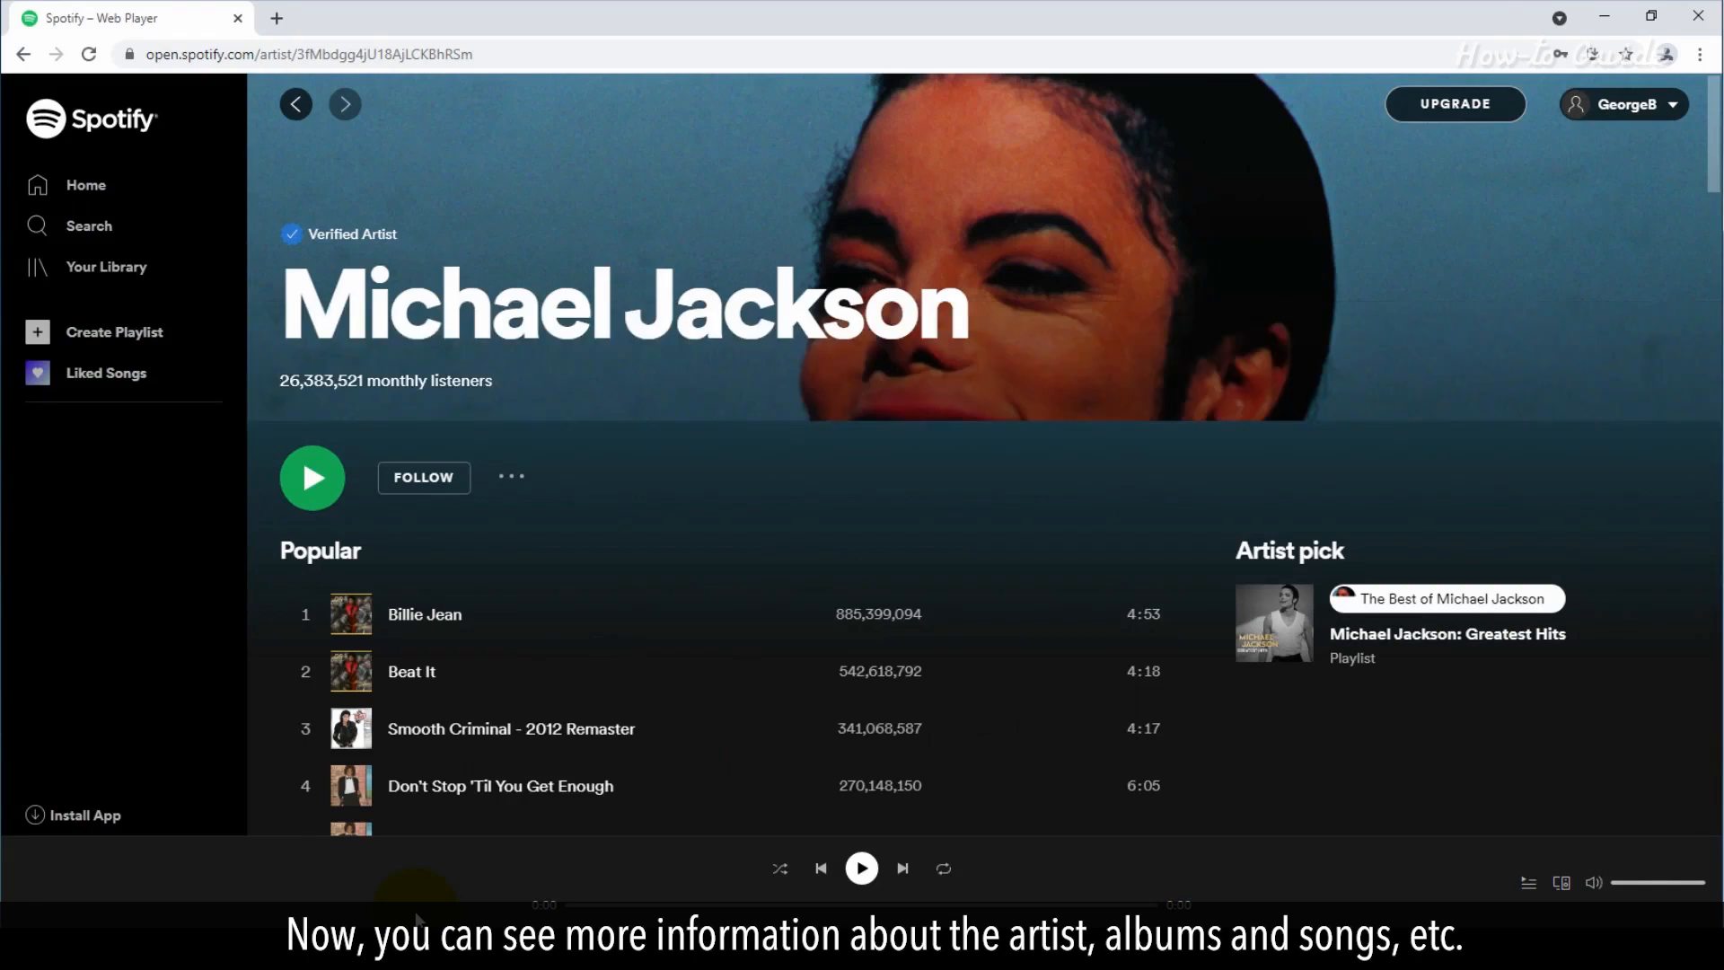
pyautogui.scroll(-3)
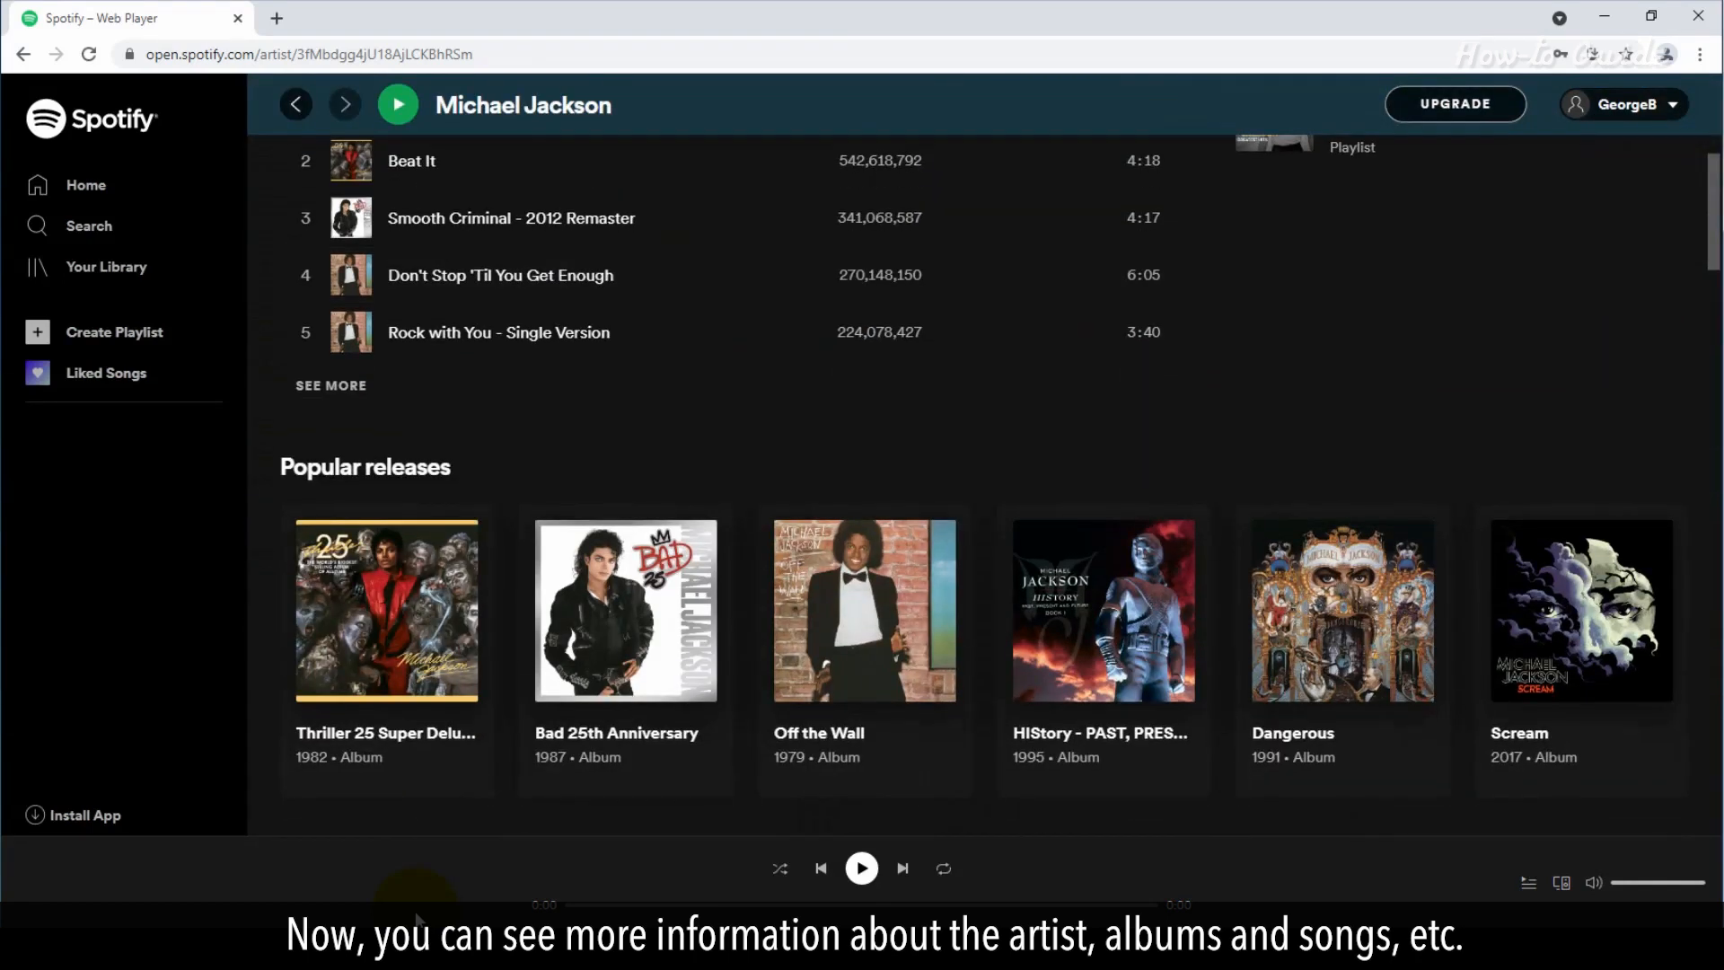
pyautogui.scroll(-3)
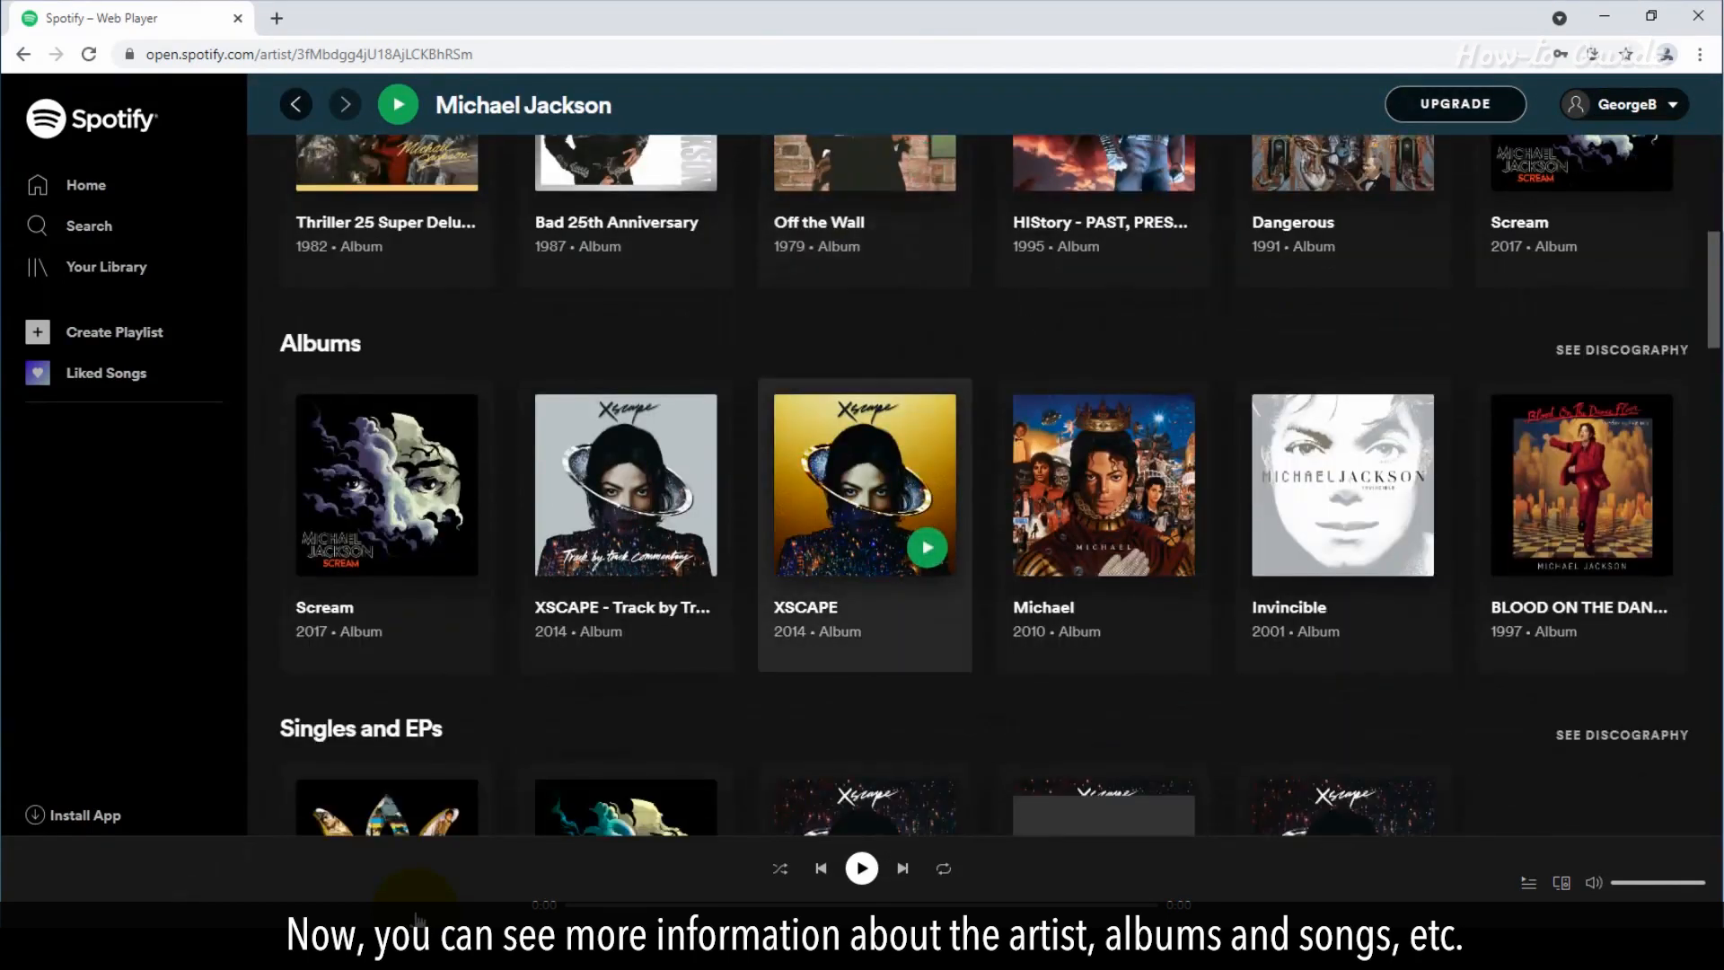
pyautogui.scroll(3)
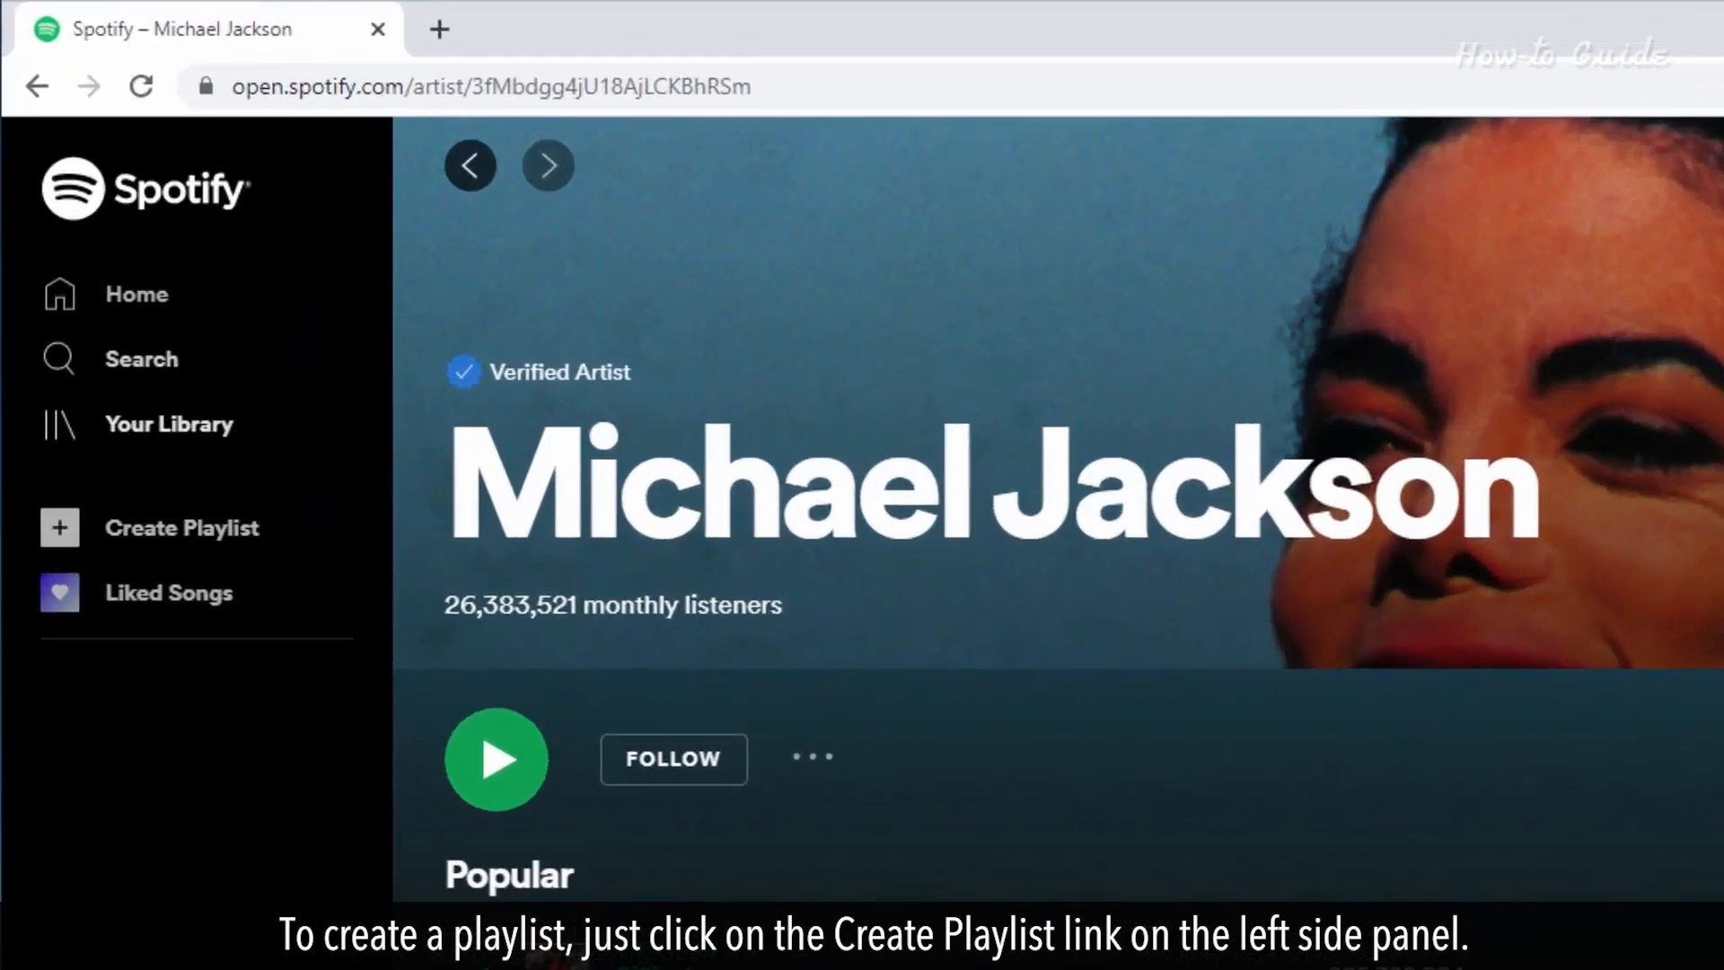
# Create an empty playlist and save its name as 'My Fav Song' in Edit details.
pyautogui.click(181, 528)
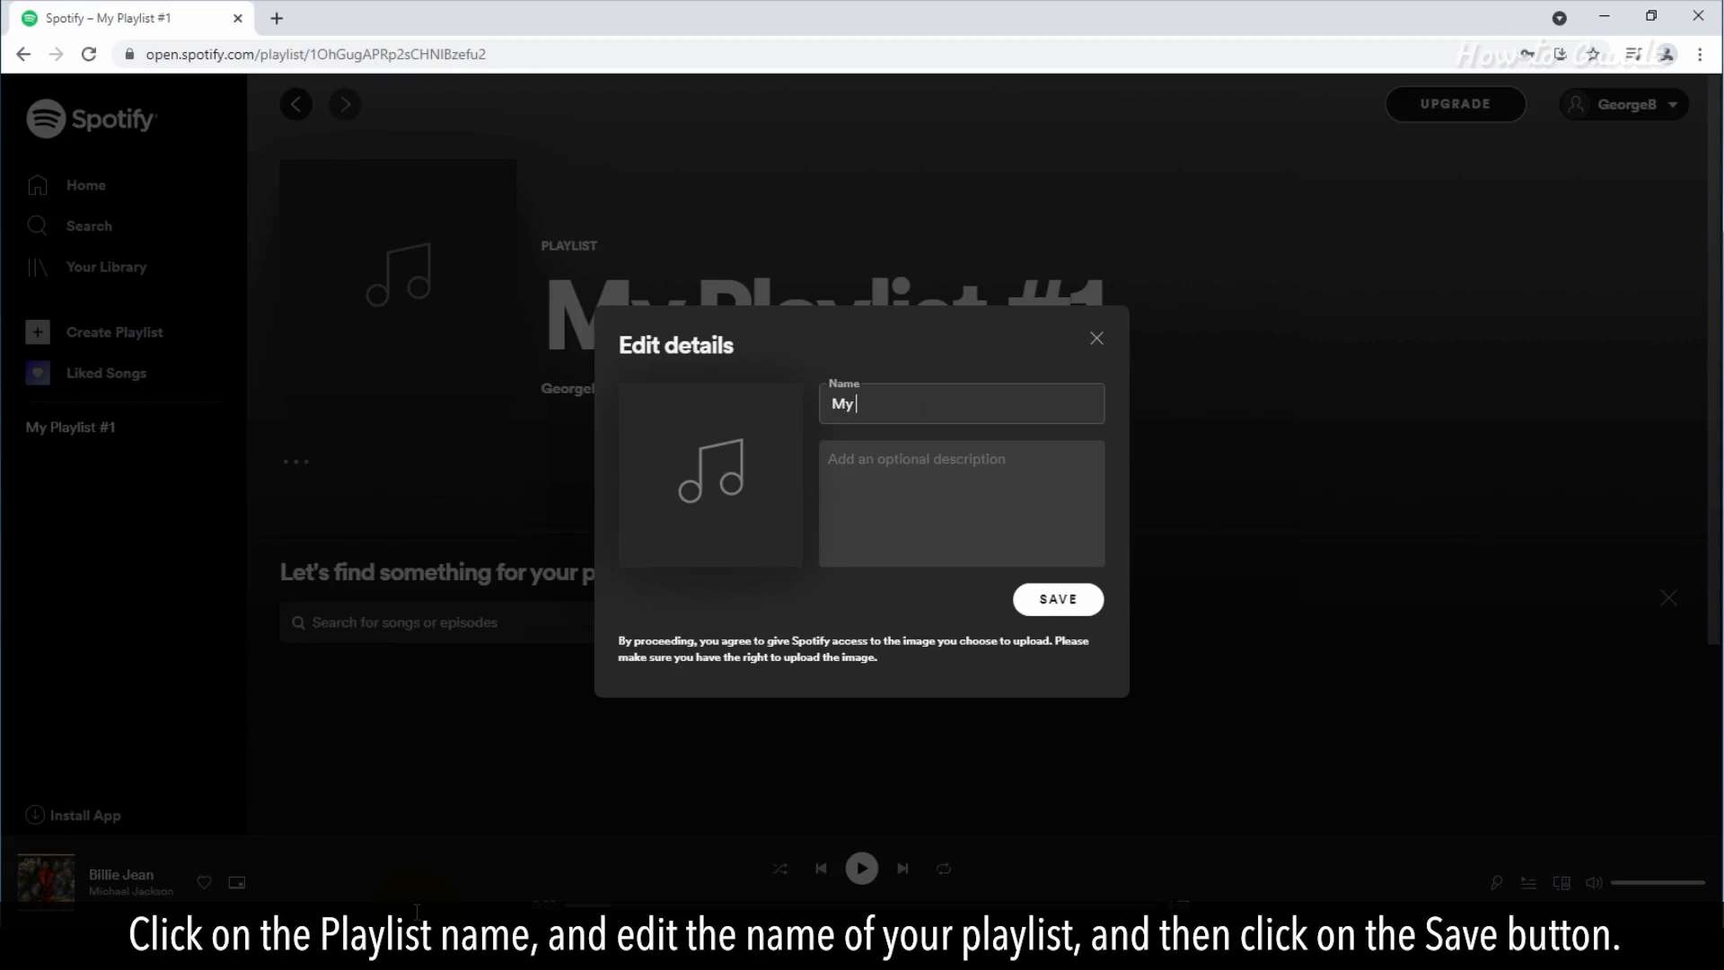
pyautogui.write('Fav Song')
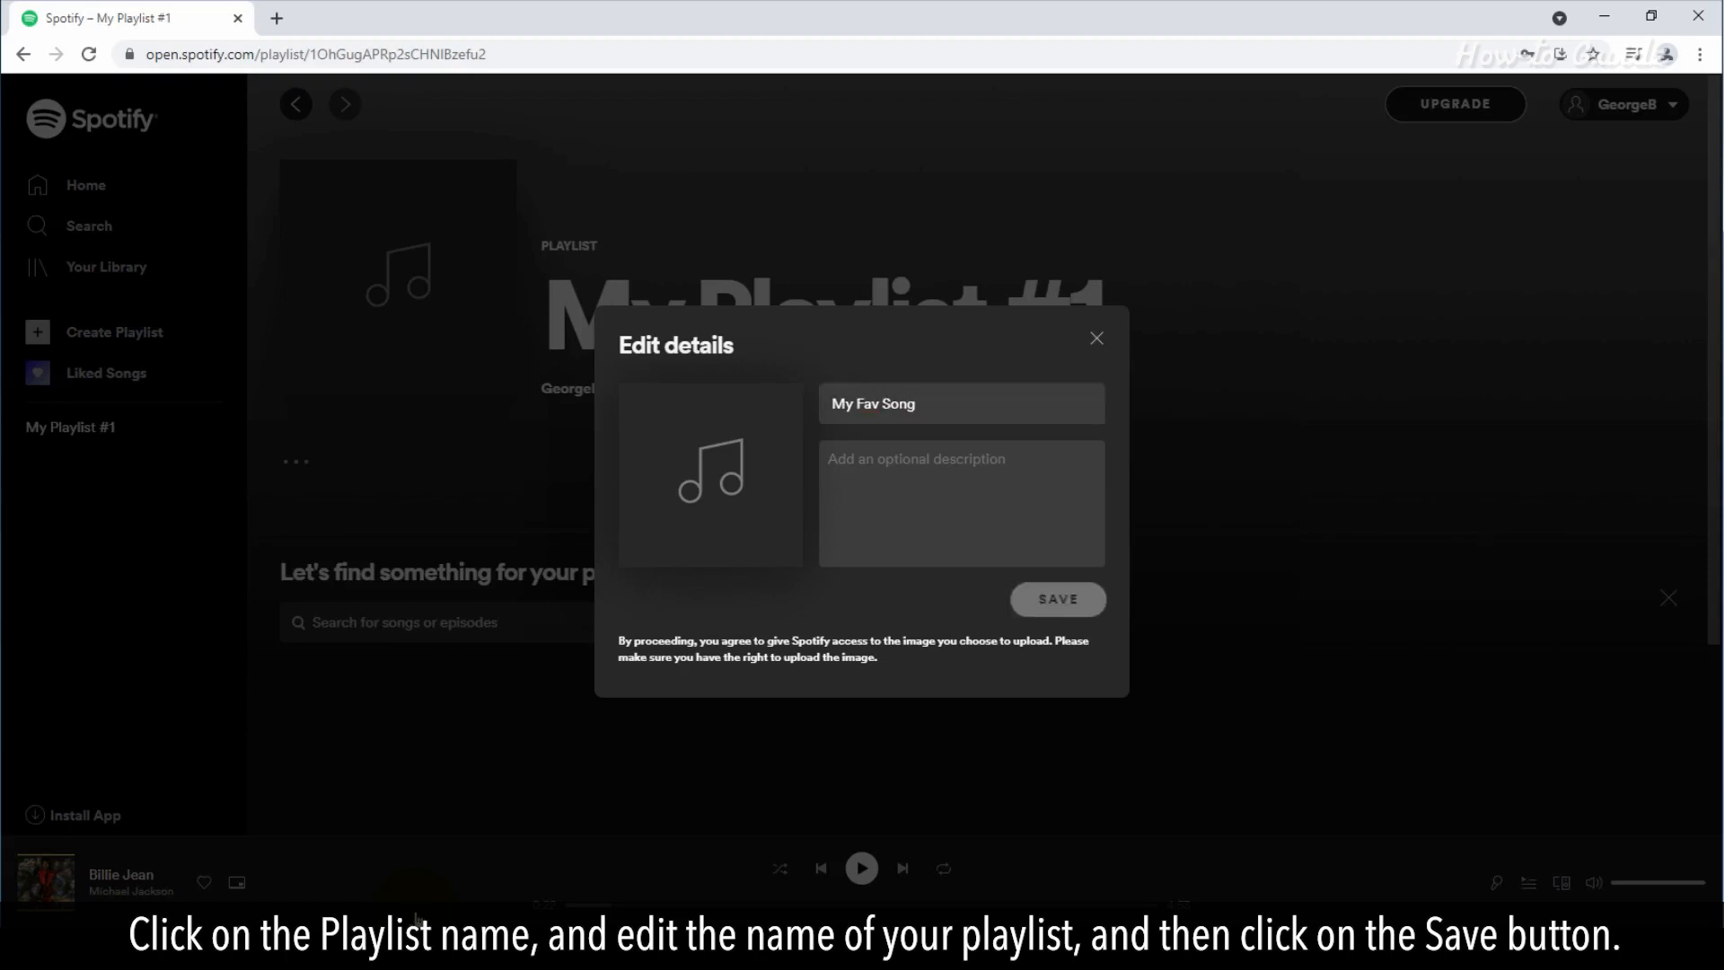
pyautogui.click(1055, 600)
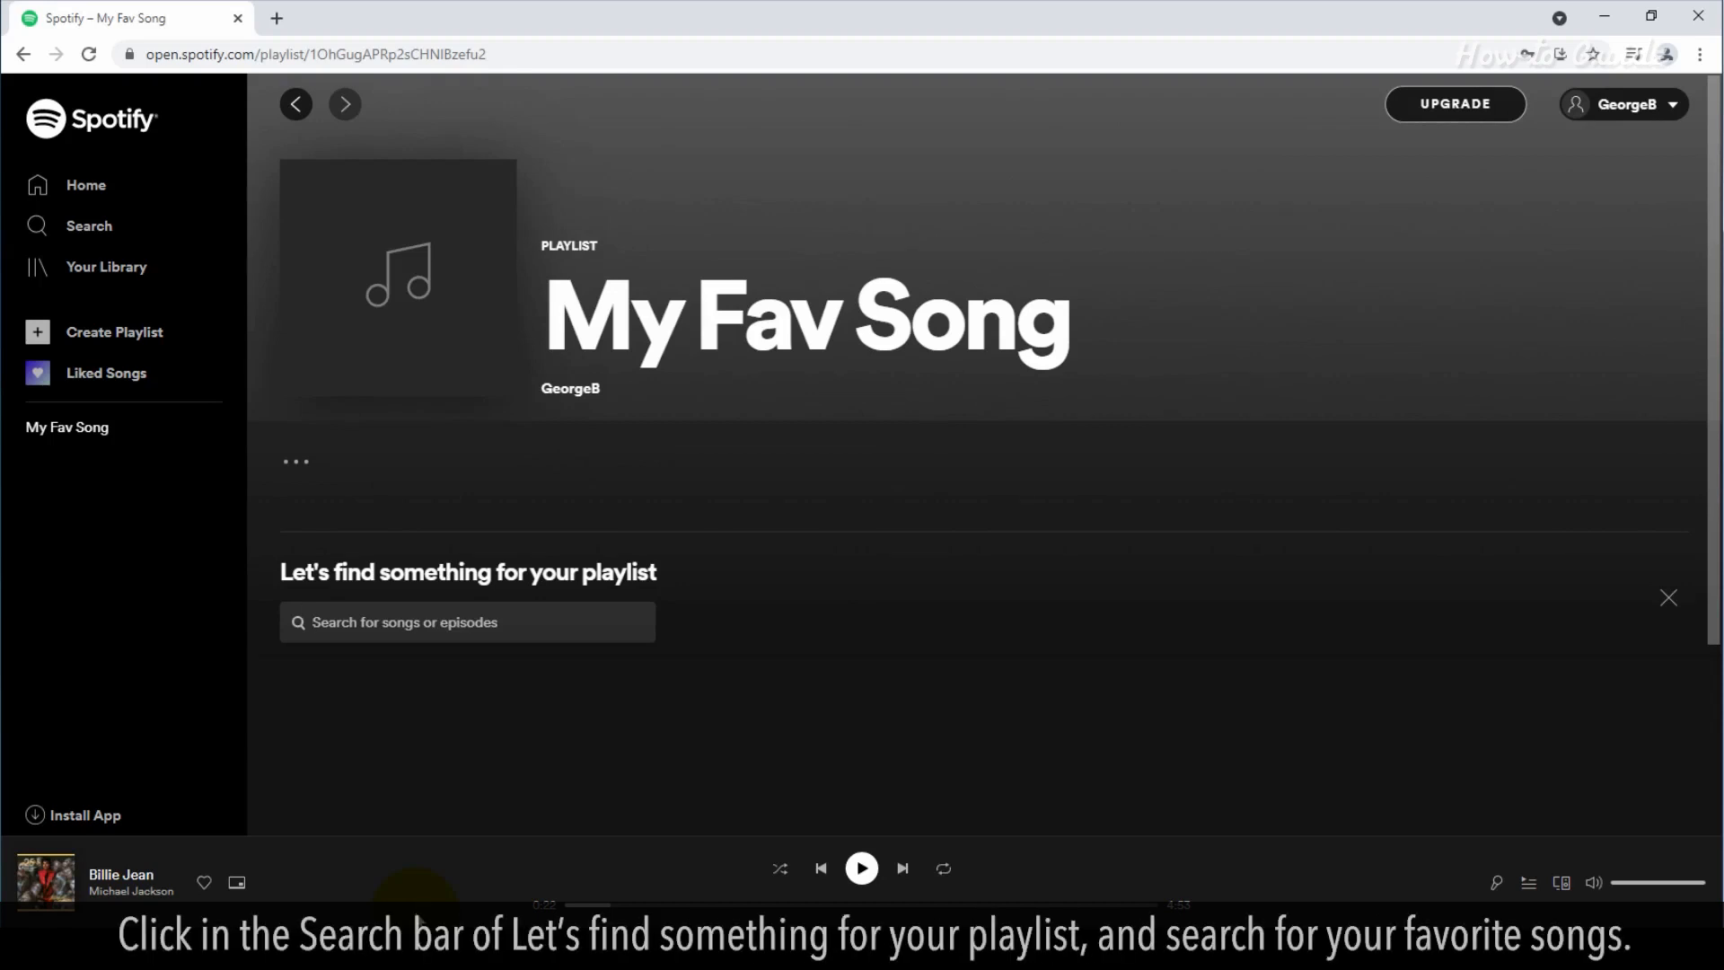
# Add Billie Jean and the other songs found via 'bi', then play the playlist from the top.
pyautogui.click(467, 622)
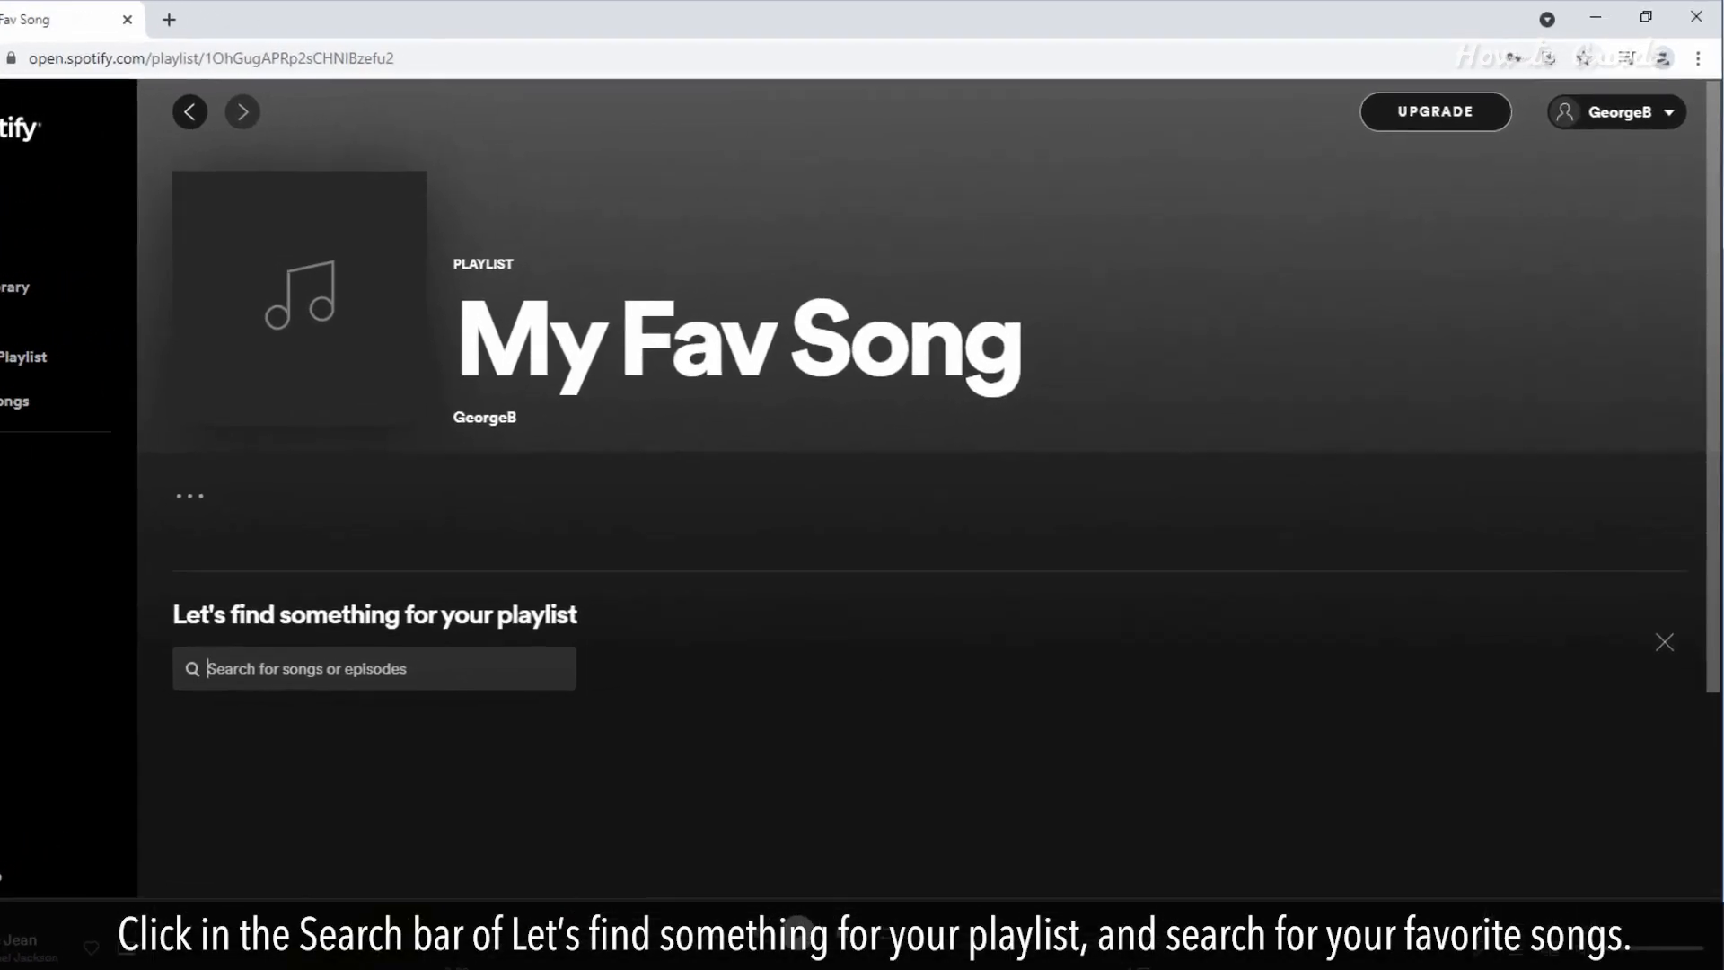
pyautogui.write('billie jean')
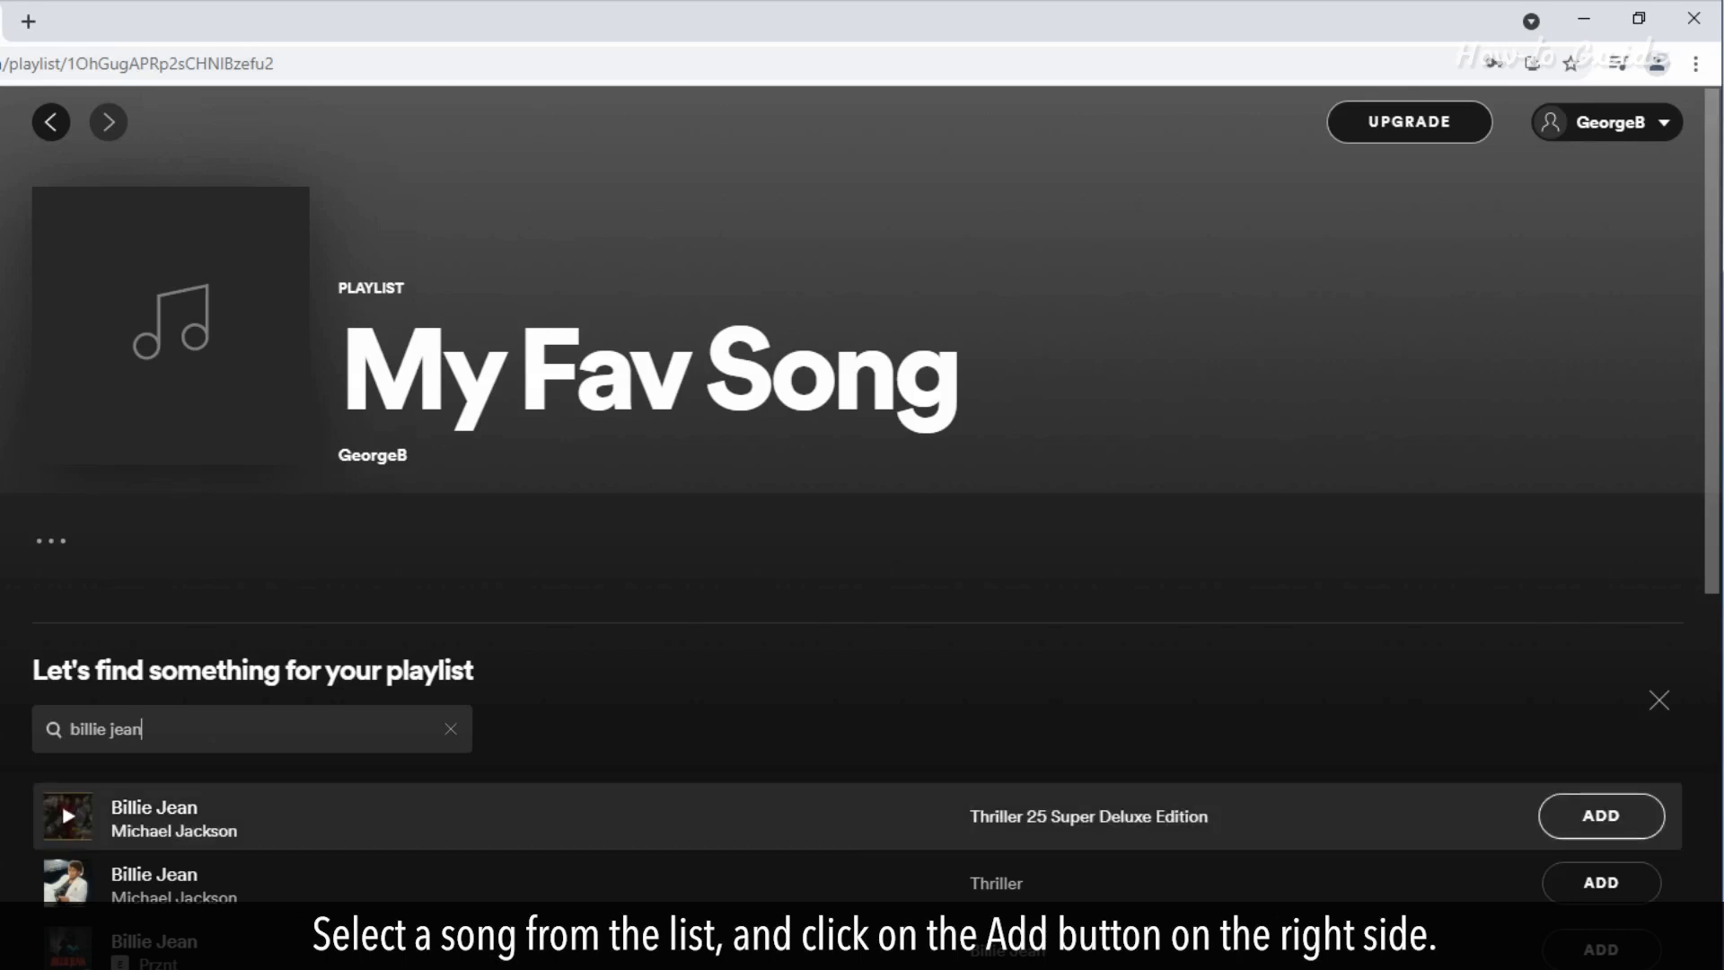
pyautogui.click(1601, 815)
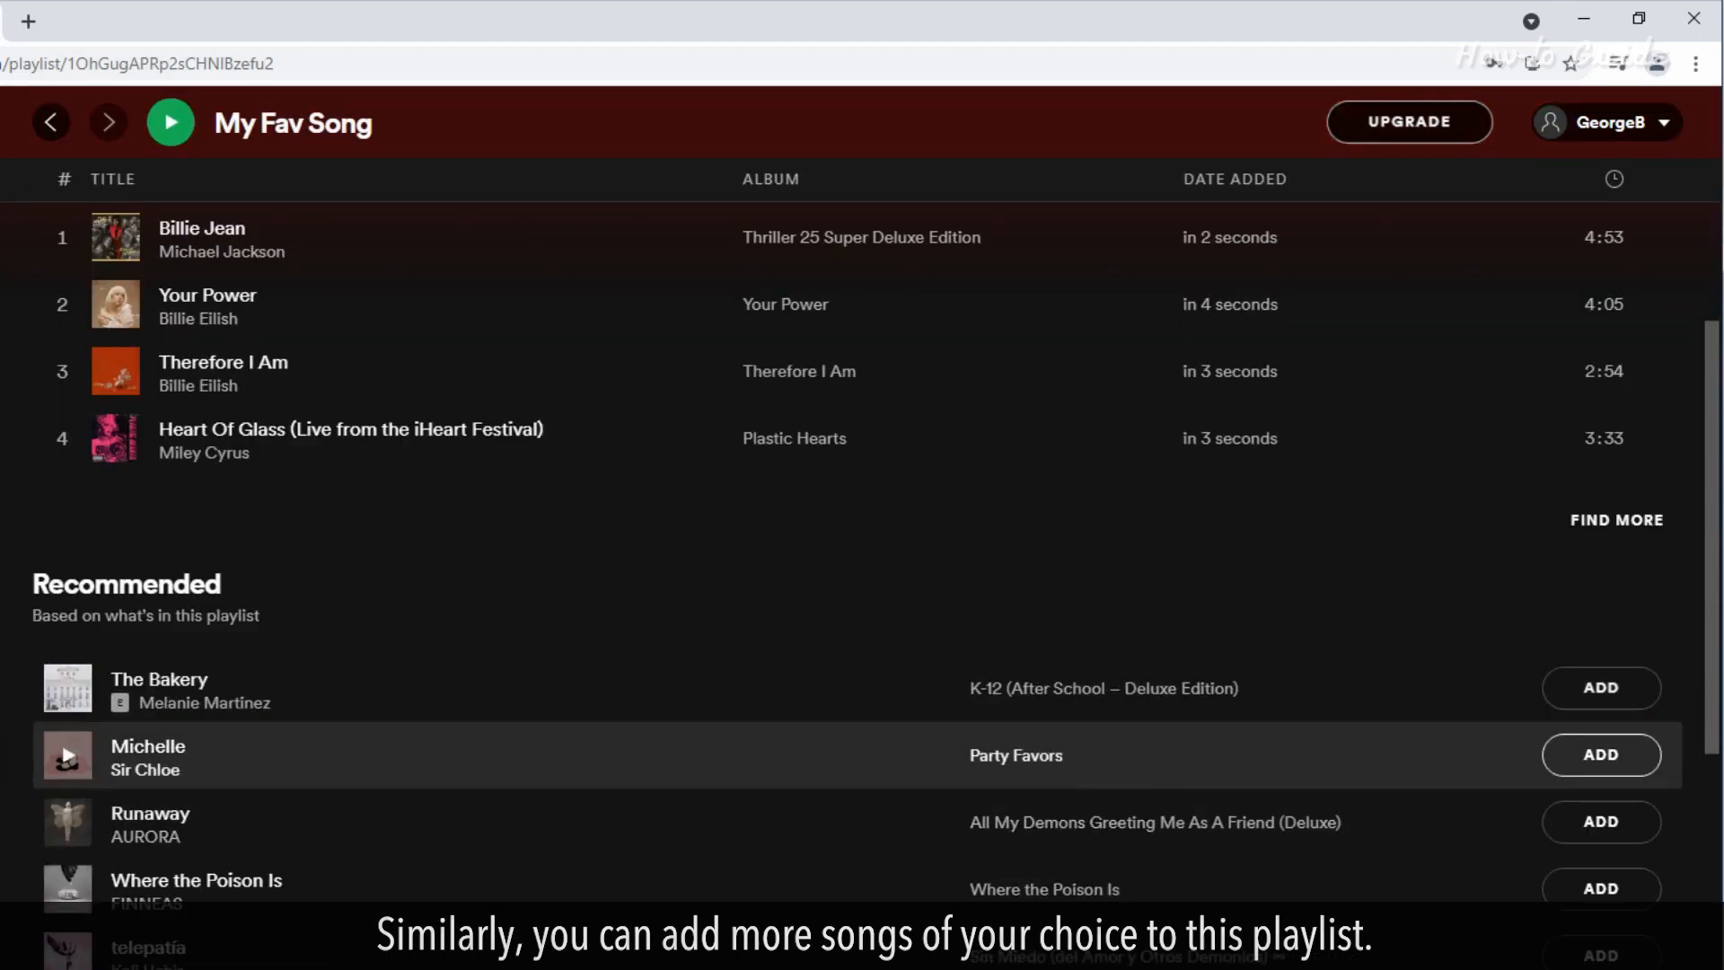
pyautogui.click(169, 123)
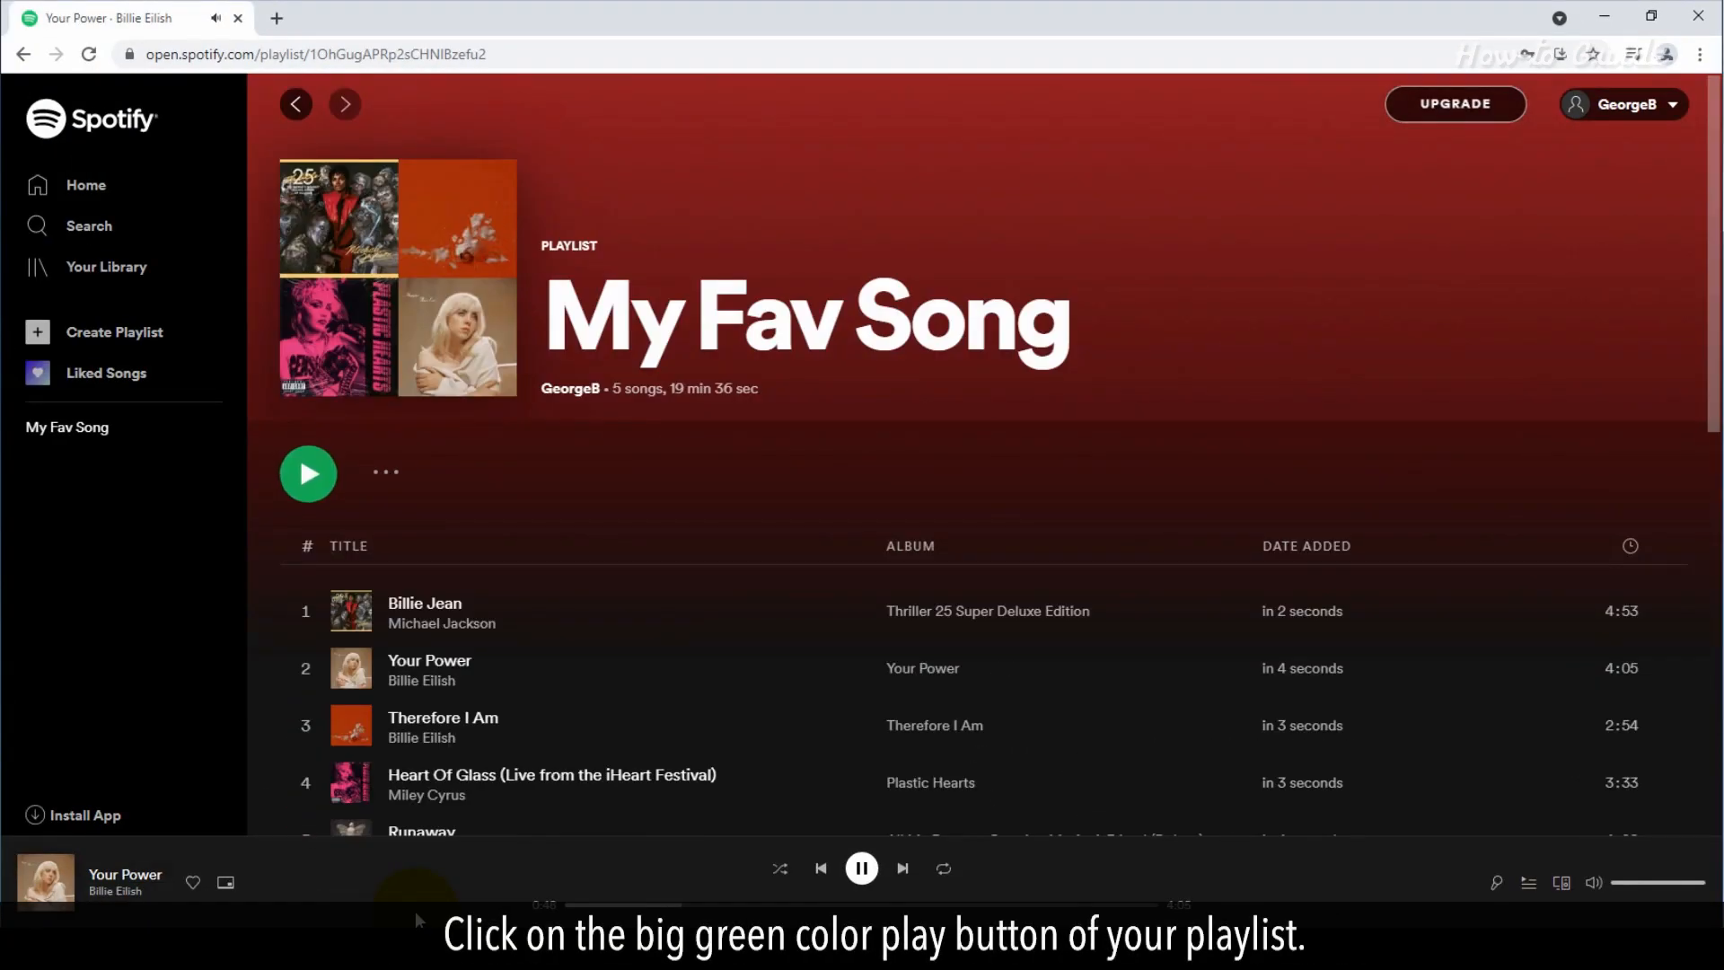
pyautogui.click(307, 473)
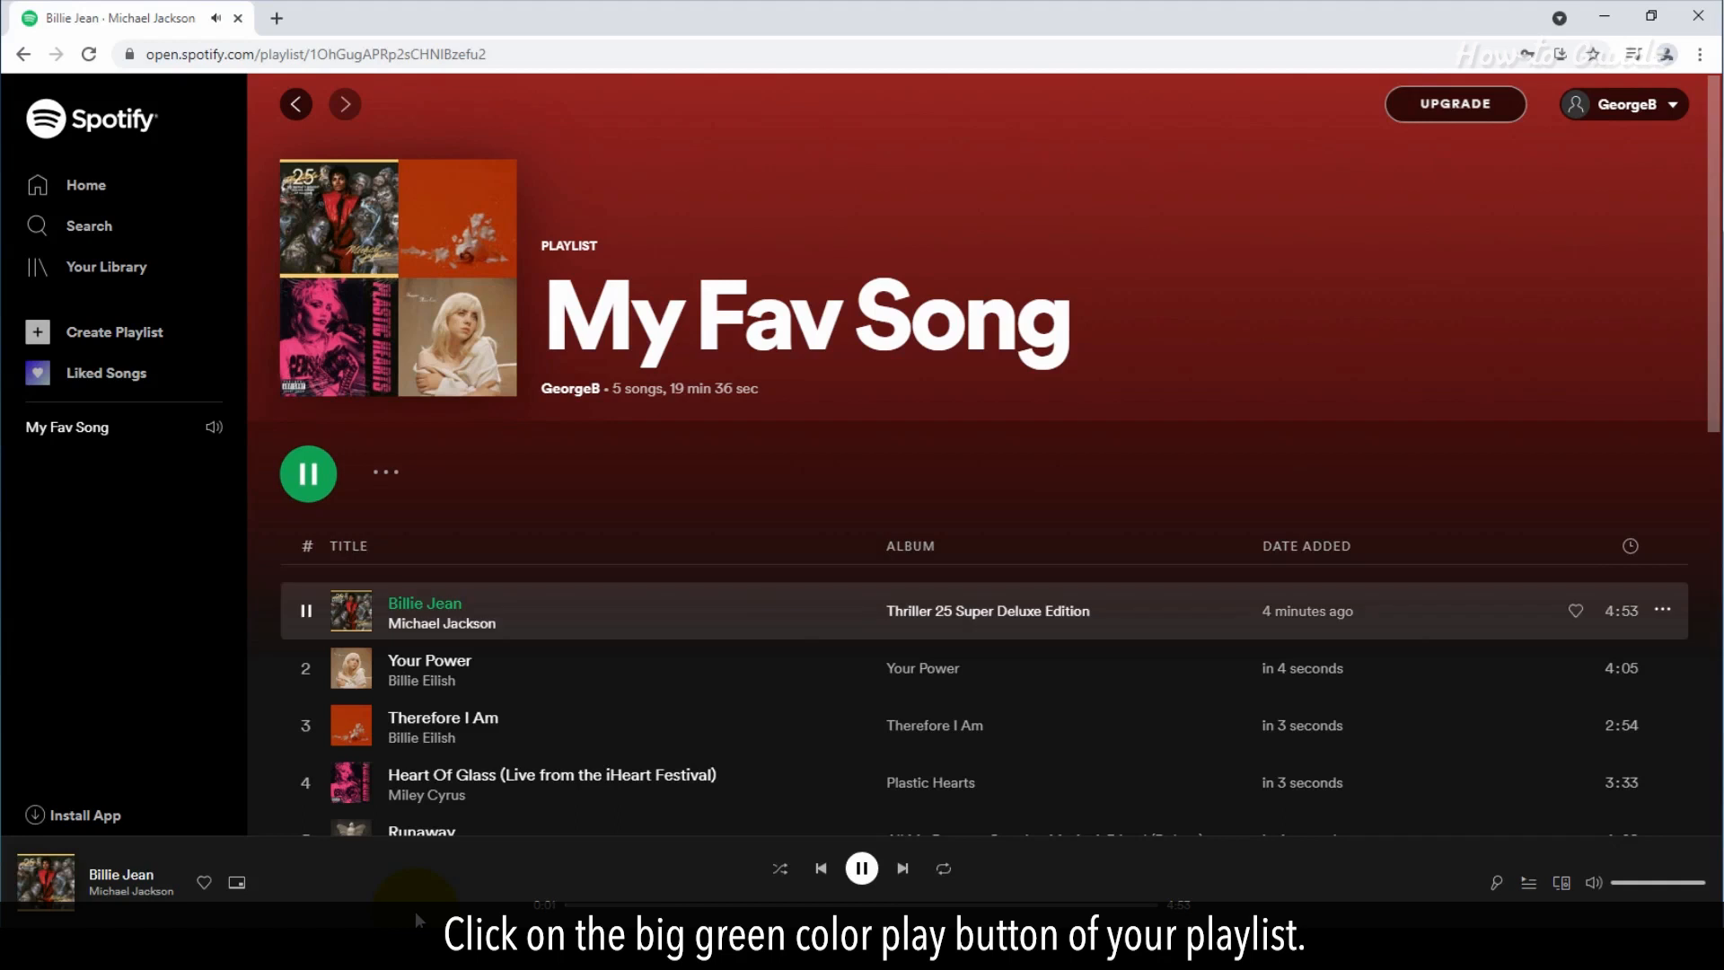